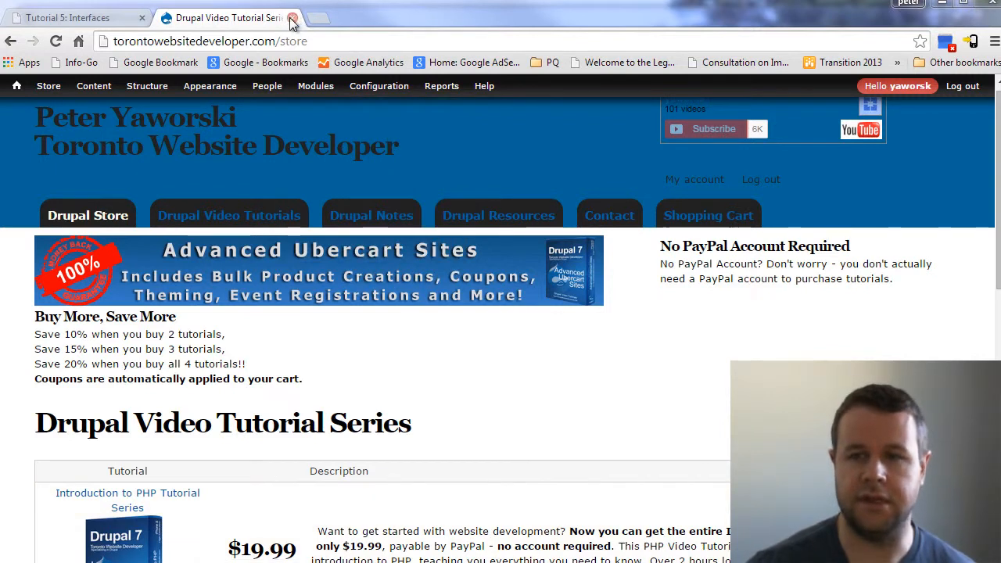
Close the online store tab and select 'Hello' on the Tutorial 5 page
{"action": "left_click", "coordinate": [293, 18]}
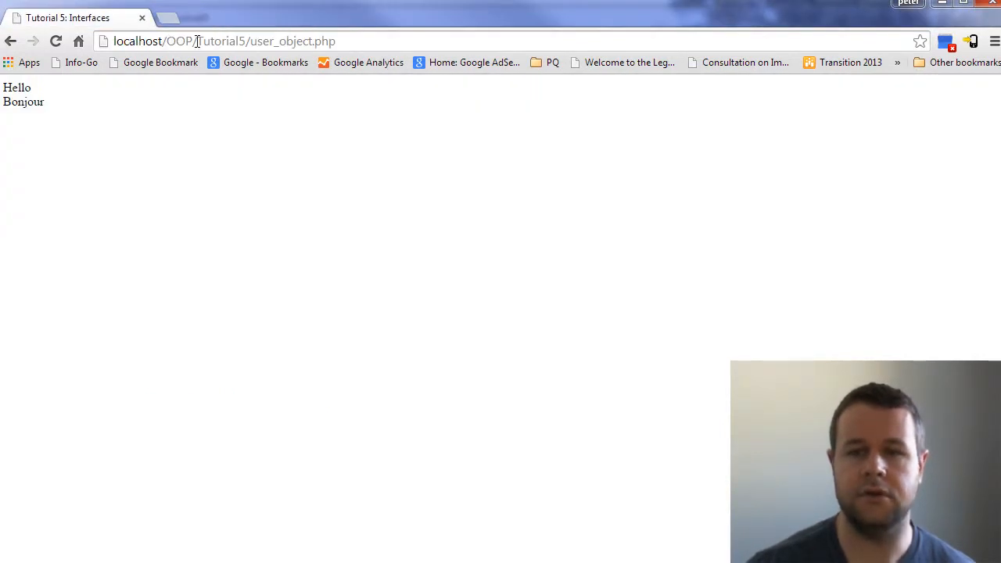
{"action": "mouse_move", "coordinate": [304, 41]}
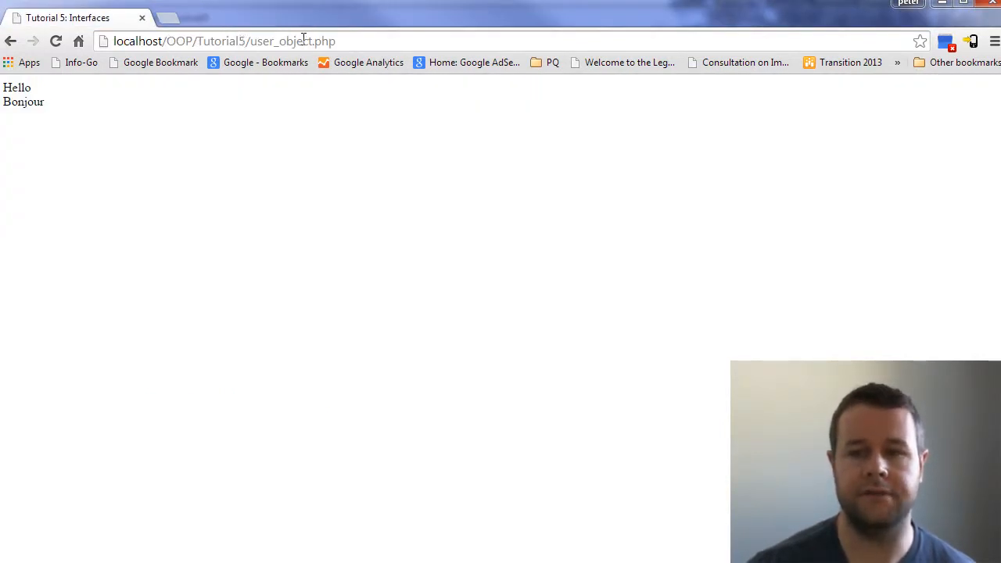
{"action": "left_click", "coordinate": [226, 41]}
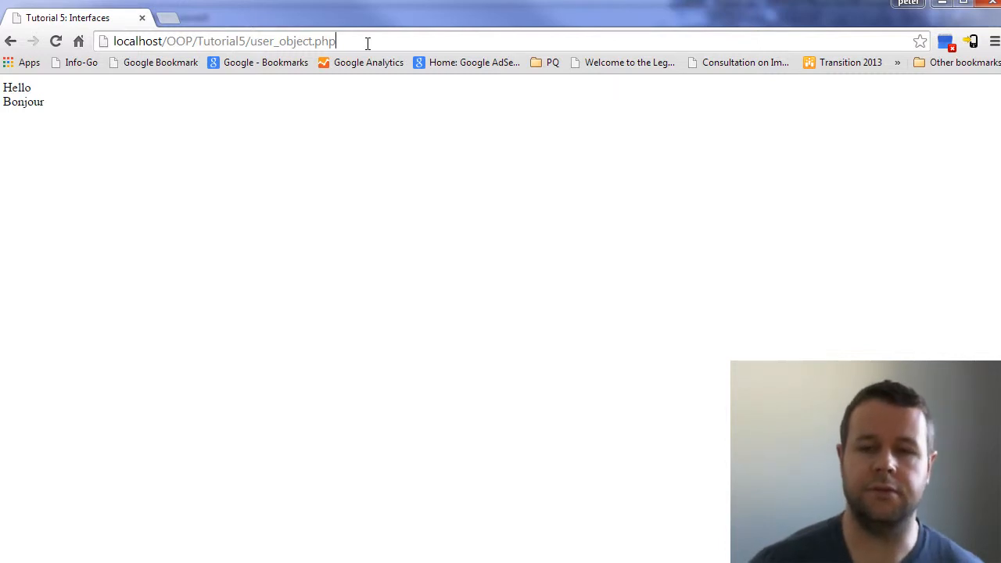
{"action": "mouse_move", "coordinate": [73, 100]}
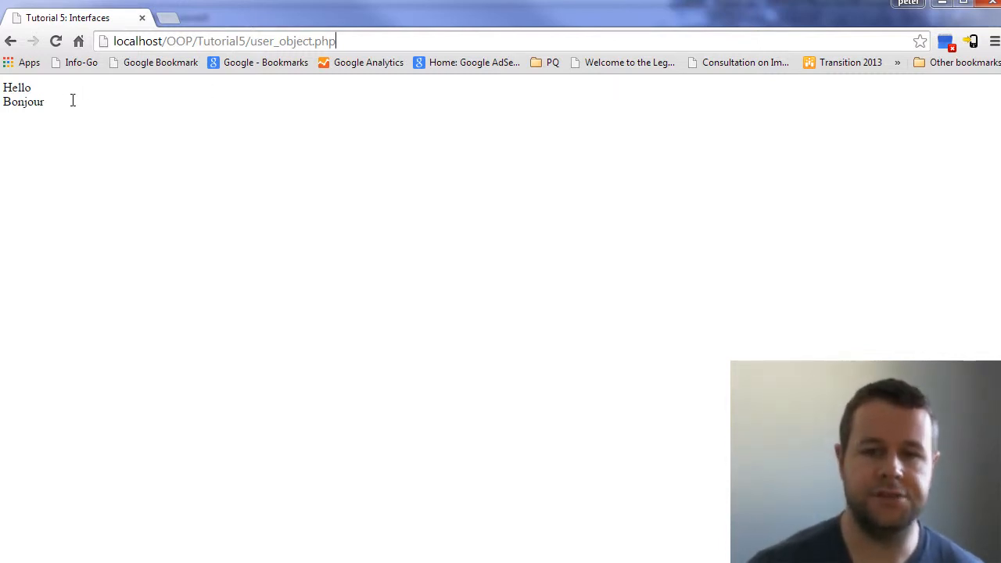
{"action": "double_click", "coordinate": [17, 87]}
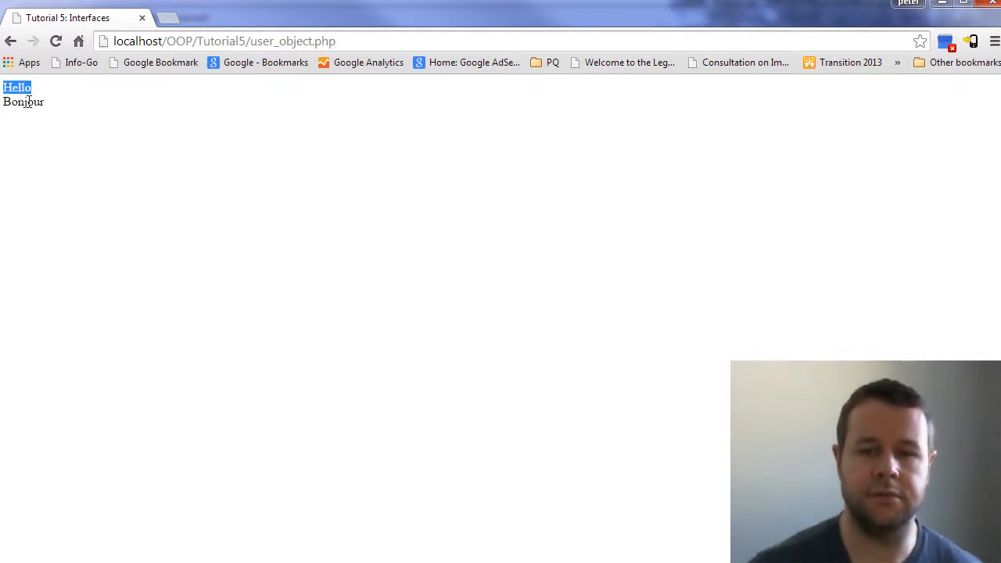
{"action": "key", "text": "alt+tab"}
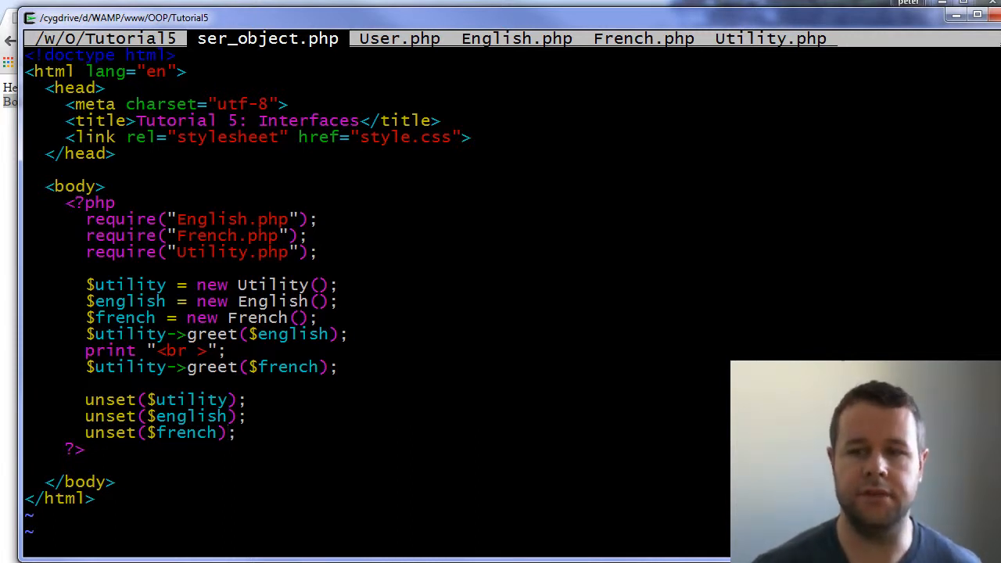
Cycle twice through user_object.php, User.php, English.php and French.php, ending on User.php
{"action": "left_click", "coordinate": [399, 39]}
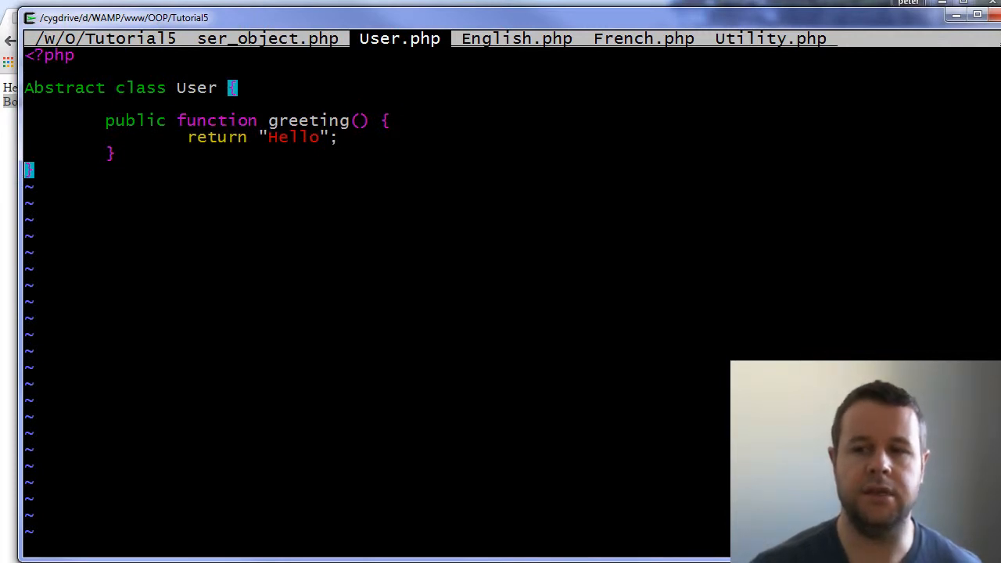
{"action": "left_click", "coordinate": [516, 38]}
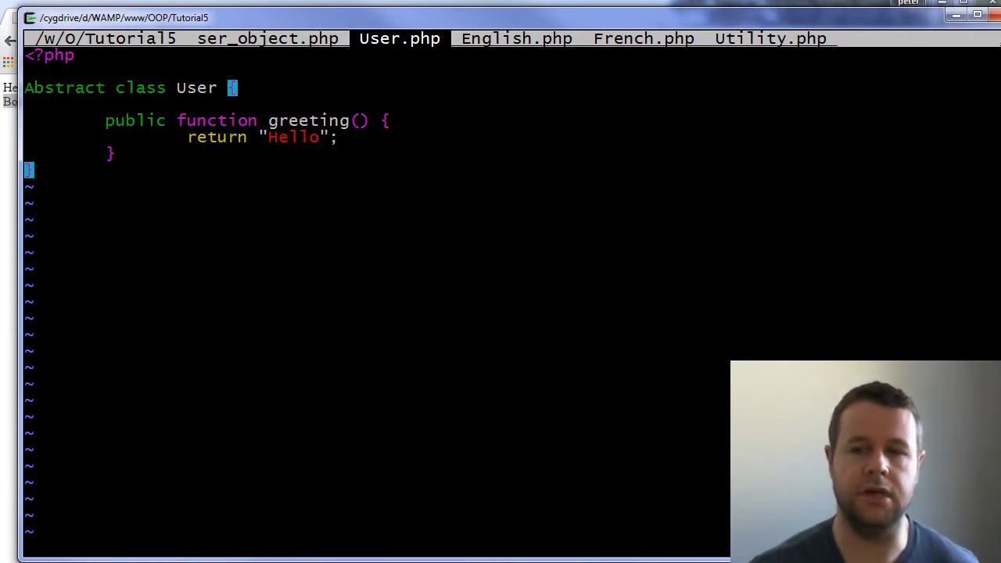
{"action": "left_click", "coordinate": [517, 38]}
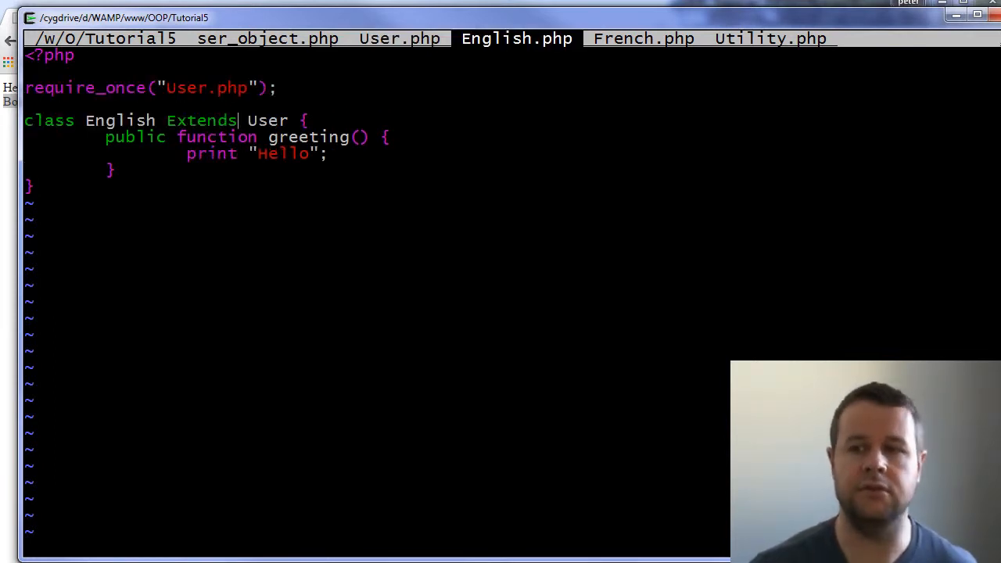
{"action": "left_click", "coordinate": [643, 38]}
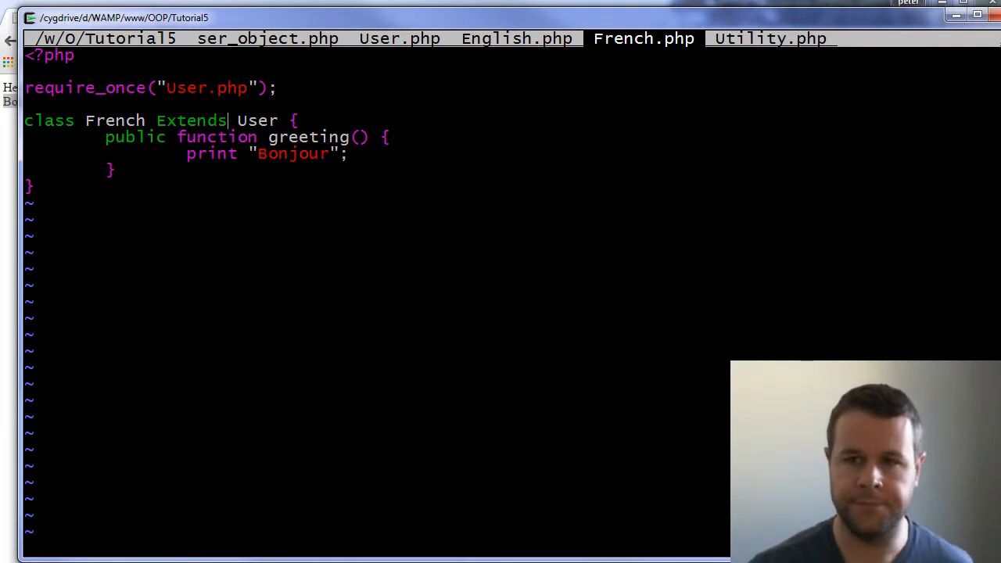
{"action": "left_click", "coordinate": [268, 38]}
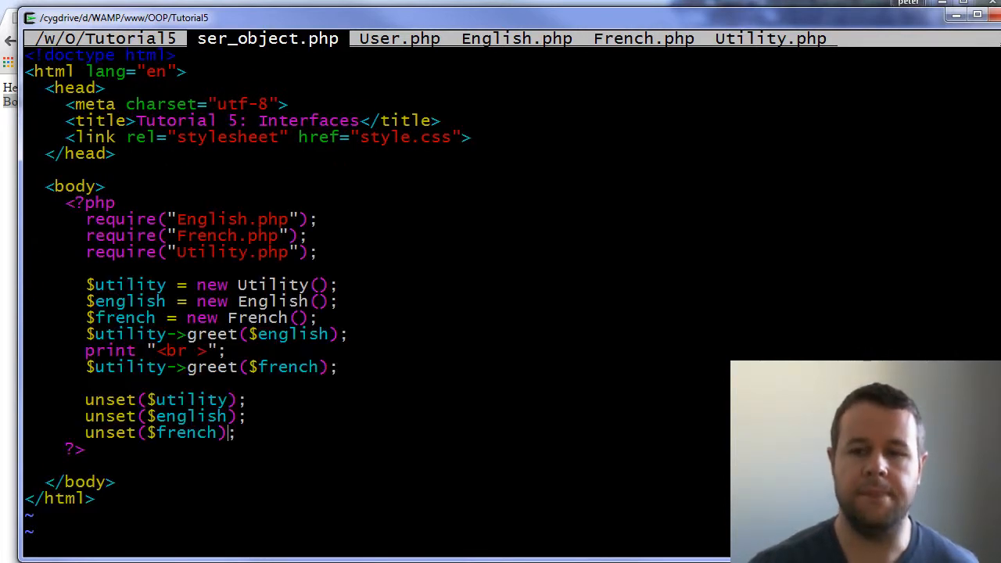
{"action": "left_click", "coordinate": [399, 38]}
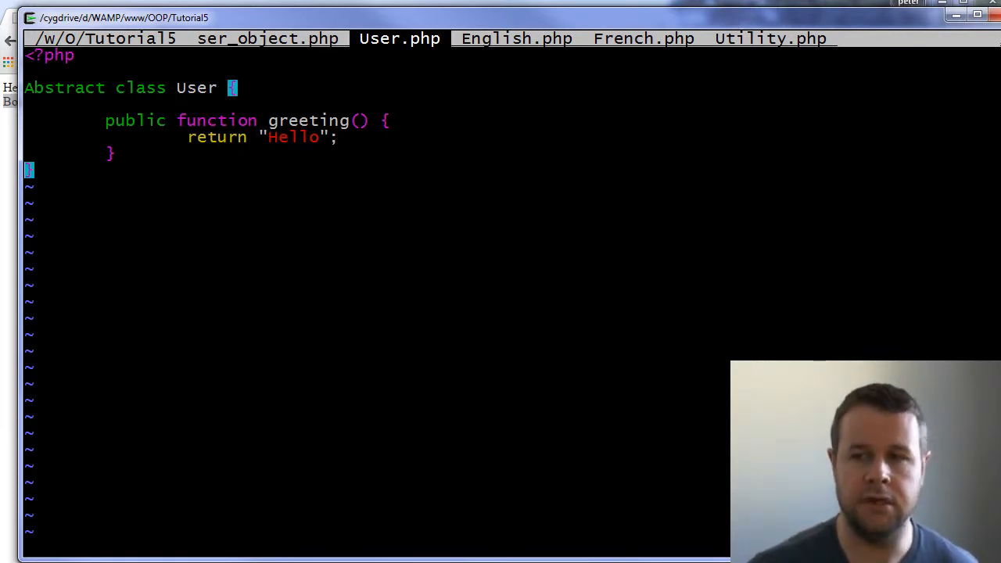
{"action": "left_click", "coordinate": [516, 38]}
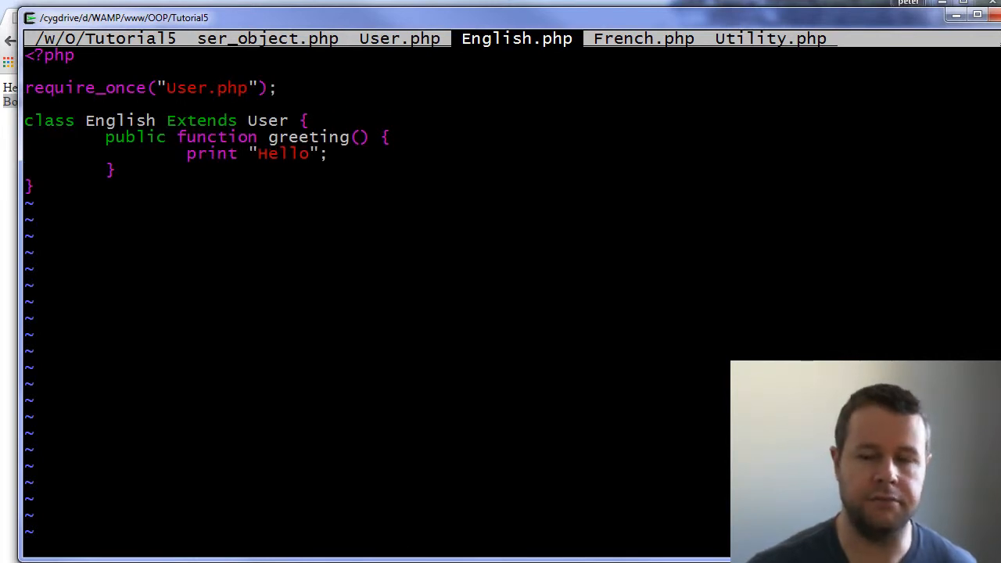
{"action": "left_click", "coordinate": [643, 39]}
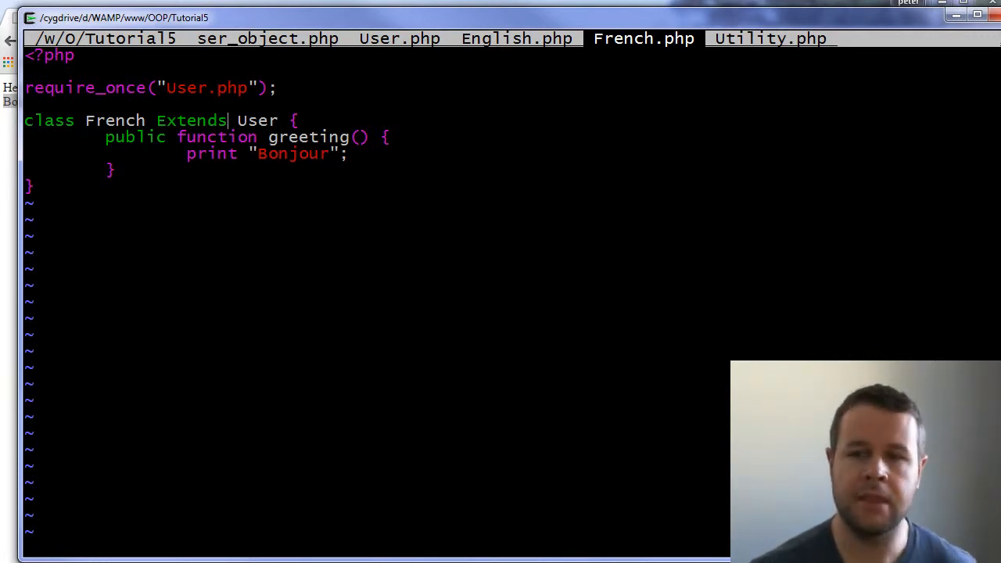
{"action": "left_click", "coordinate": [268, 39]}
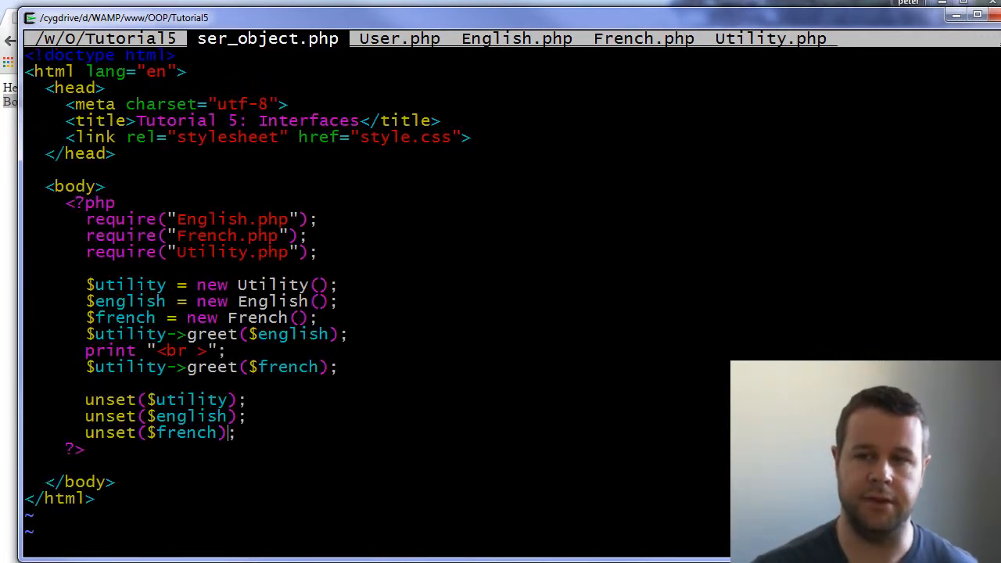
{"action": "left_click", "coordinate": [399, 38]}
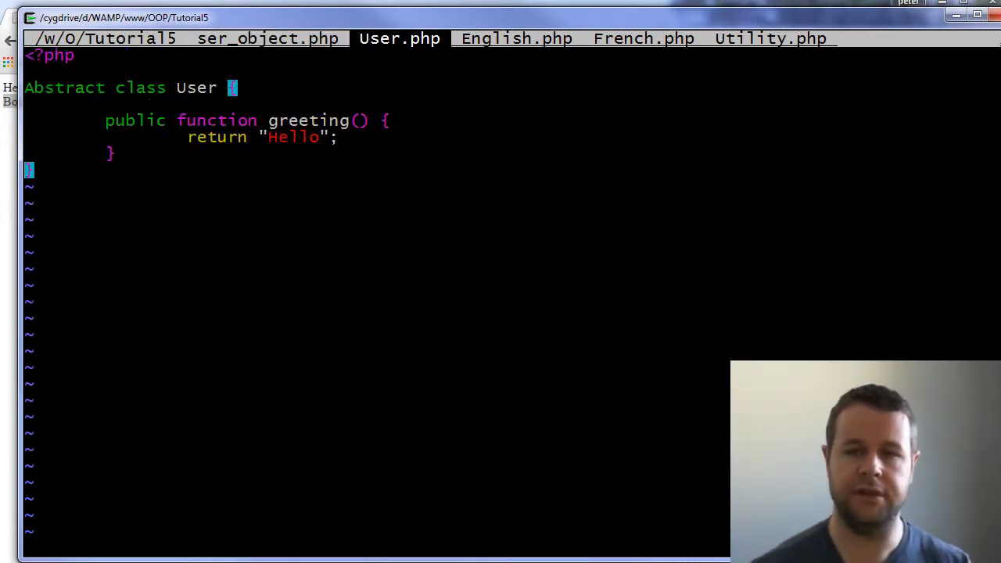
Rewrite the User.php header line as 'Interface User {'
{"action": "key", "text": "BackSpace"}
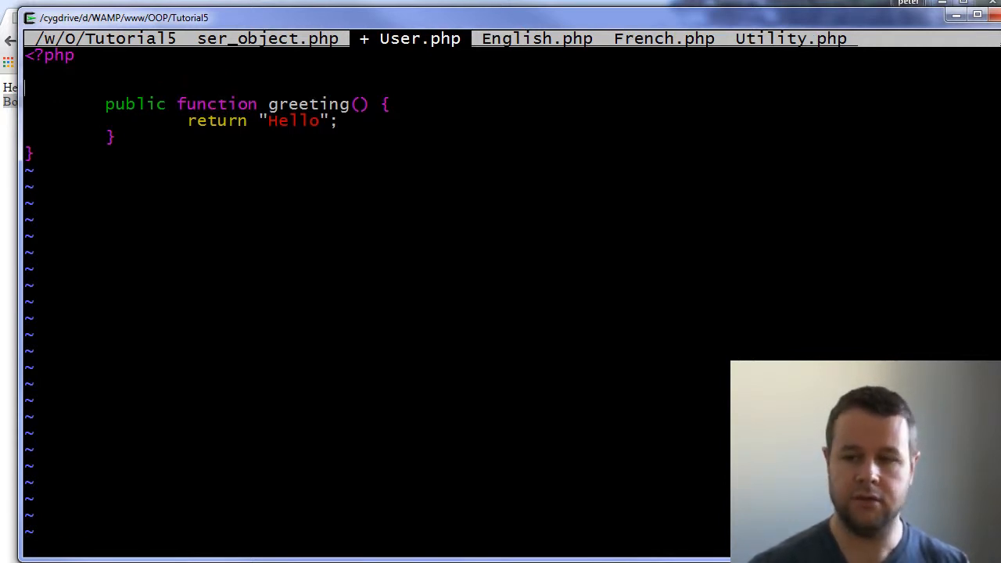
{"action": "type", "text": "Interface"}
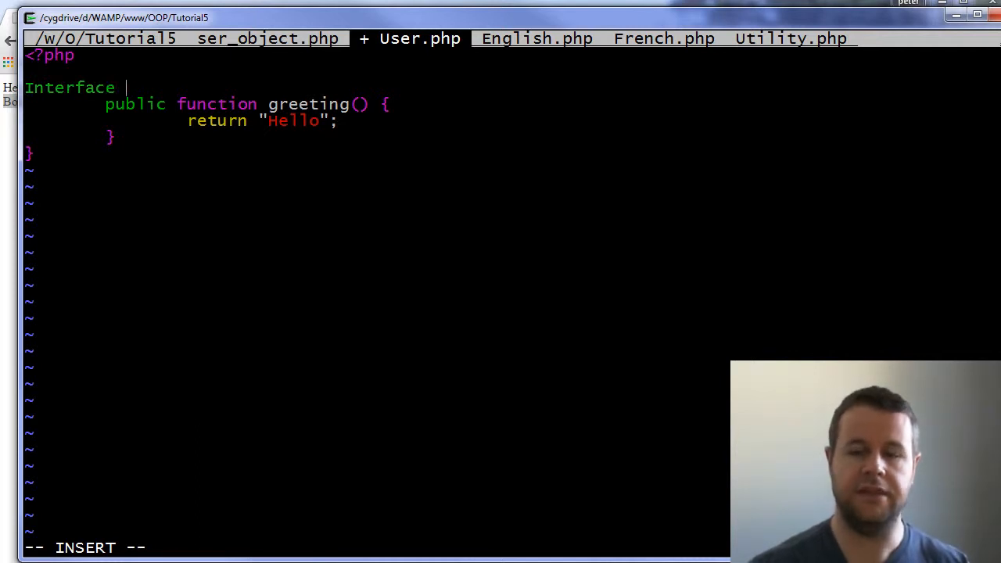
{"action": "type", "text": "User"}
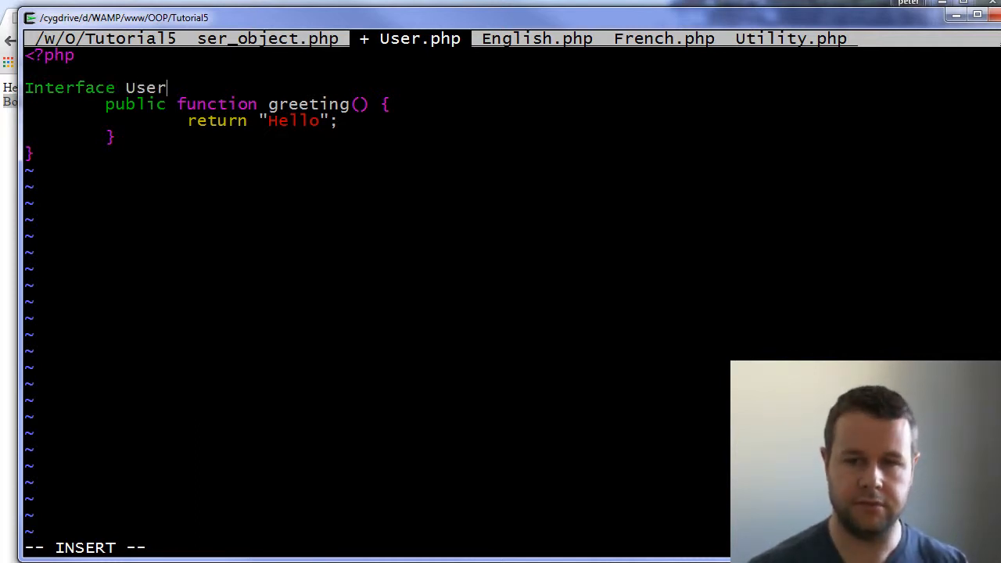
{"action": "type", "text": "\" \""}
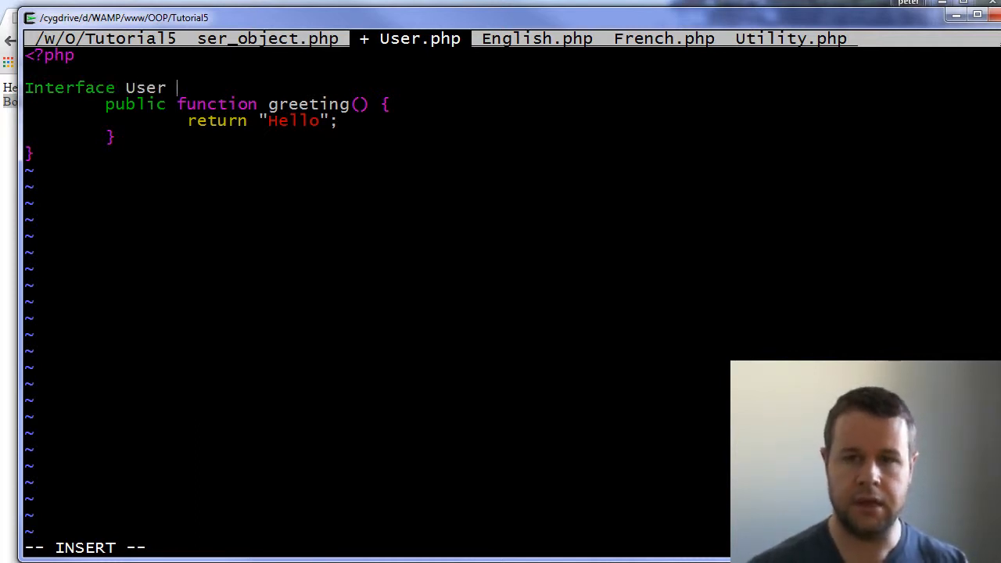
{"action": "type", "text": "{"}
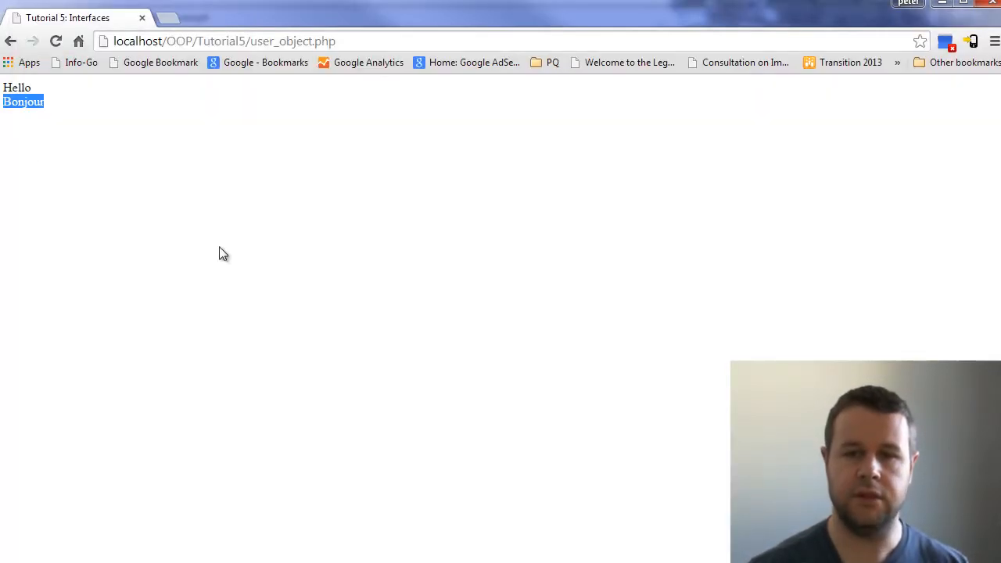
Reload the Tutorial 5 page and highlight the interface method-body fatal error
{"action": "left_click", "coordinate": [55, 41]}
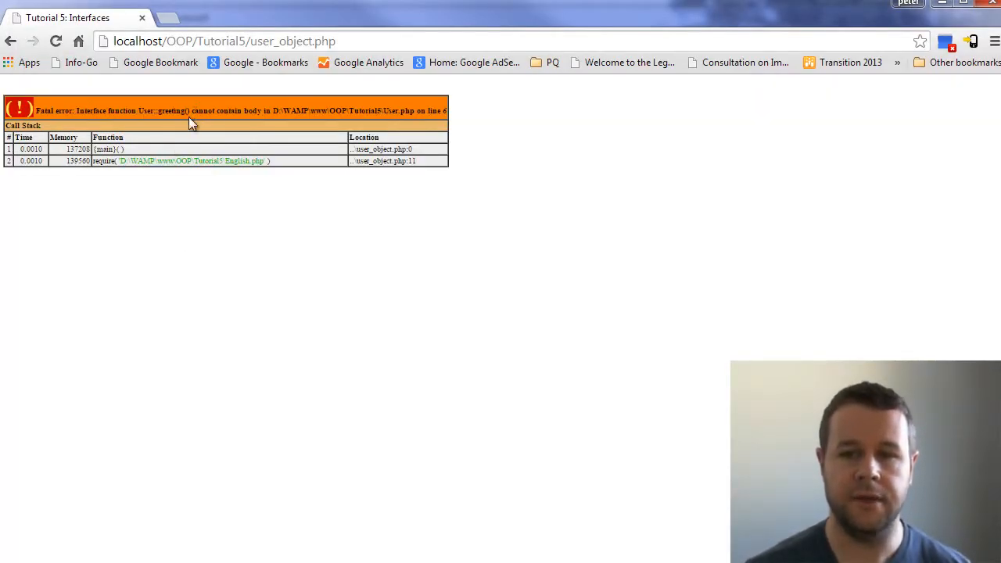
{"action": "left_click_drag", "start_coordinate": [137, 110], "coordinate": [249, 110]}
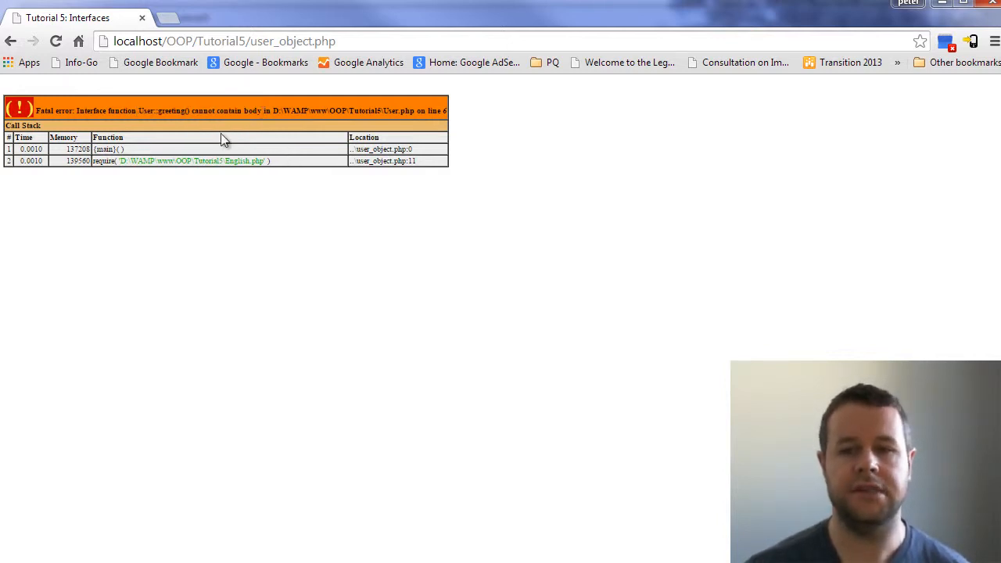
{"action": "left_click_drag", "start_coordinate": [190, 110], "coordinate": [278, 110]}
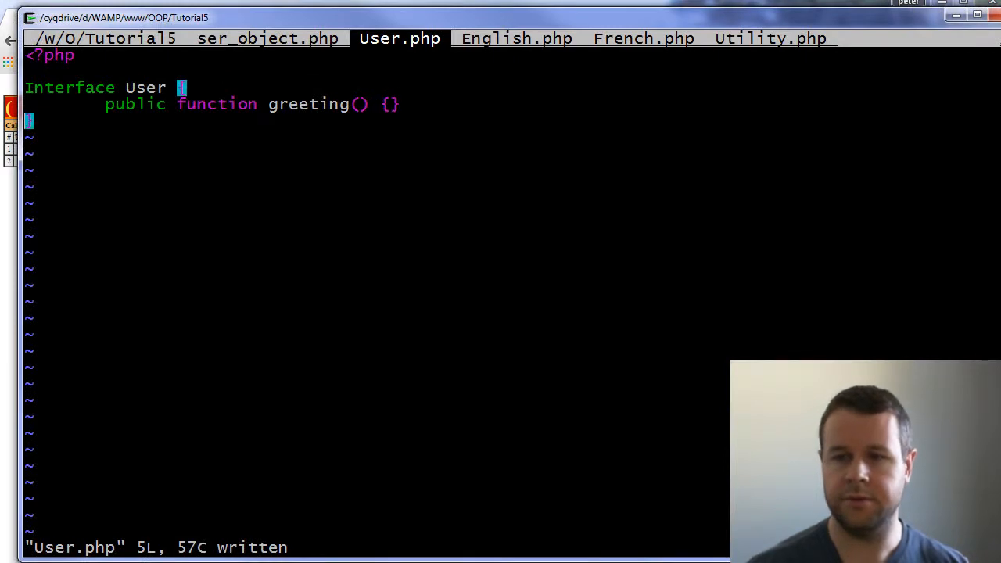
Reload the page and highlight the 'English cannot extend interface' fatal error
{"action": "key", "text": "i"}
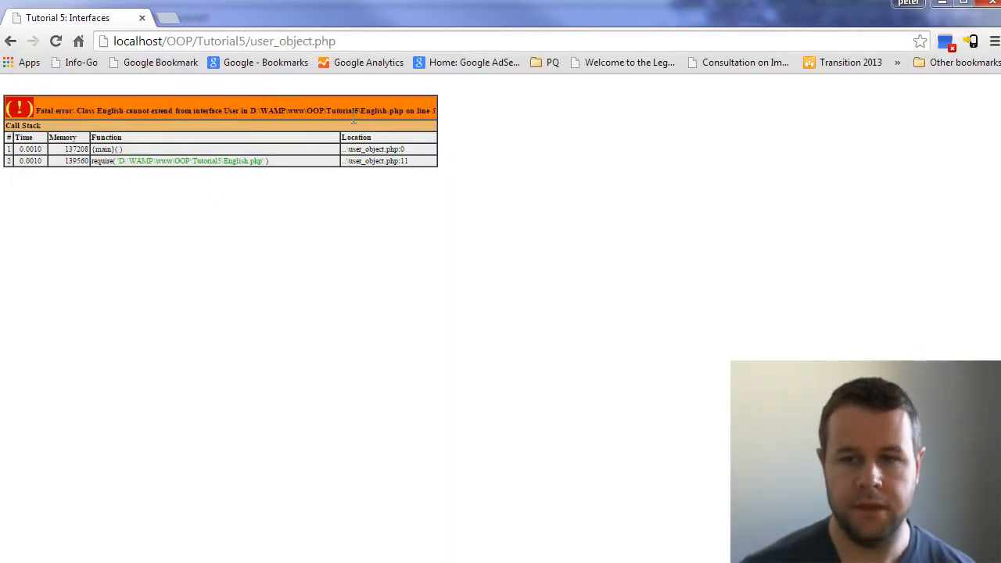
{"action": "left_click_drag", "start_coordinate": [77, 110], "coordinate": [210, 110]}
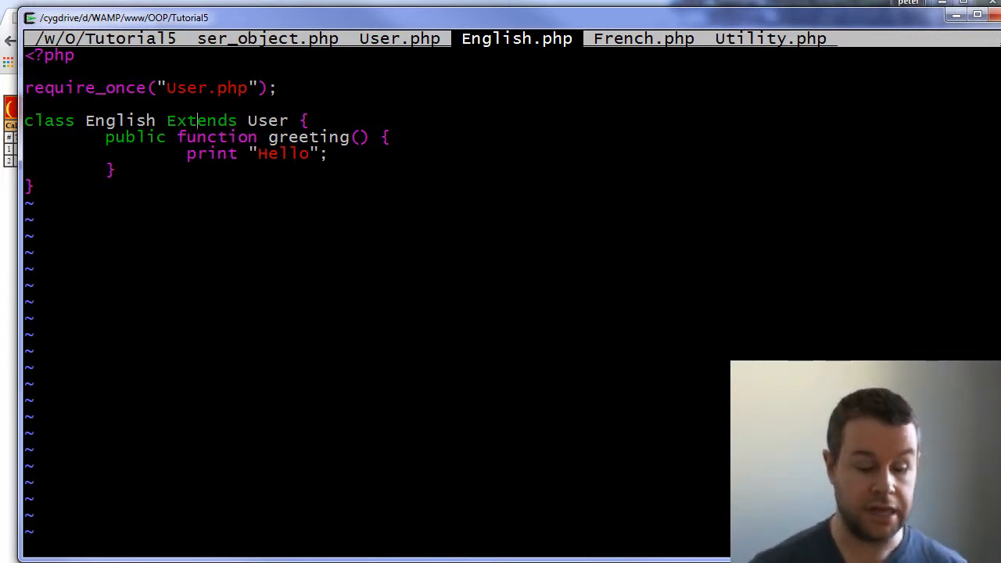
Replace 'Extends' with 'Implements' in the class declarations
{"action": "key", "text": "BackSpace"}
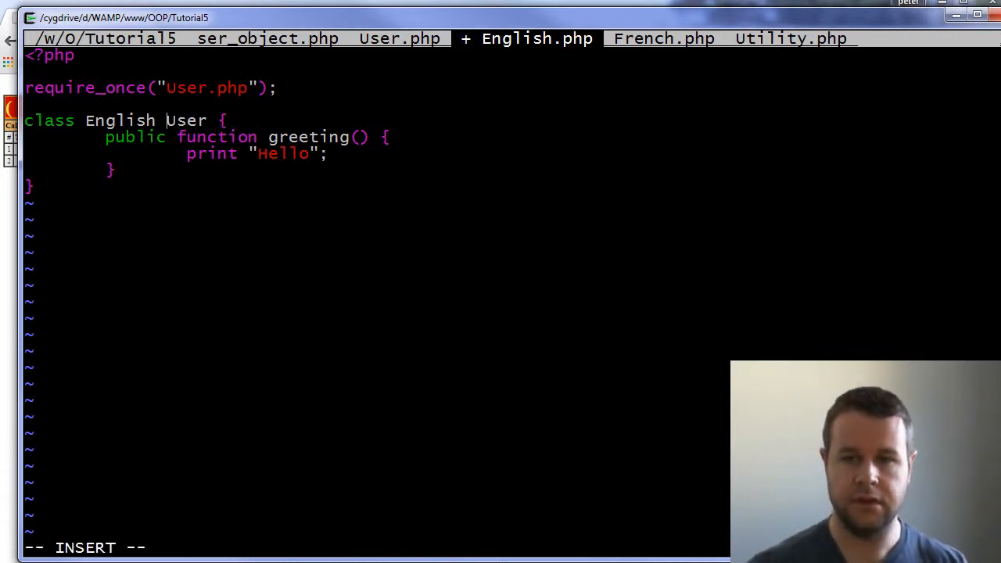
{"action": "type", "text": "Impleme"}
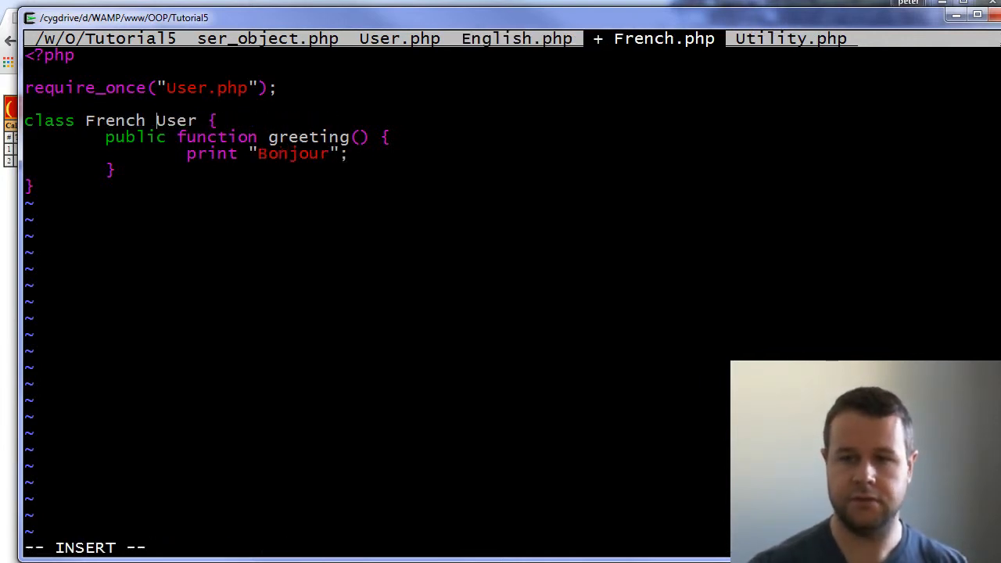
{"action": "type", "text": "Implements"}
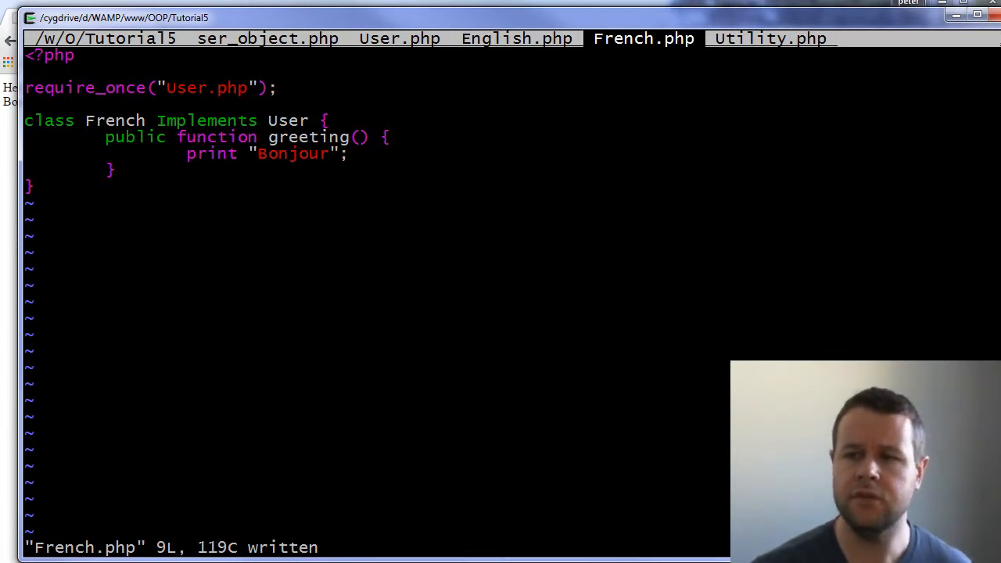
{"action": "left_click", "coordinate": [771, 39]}
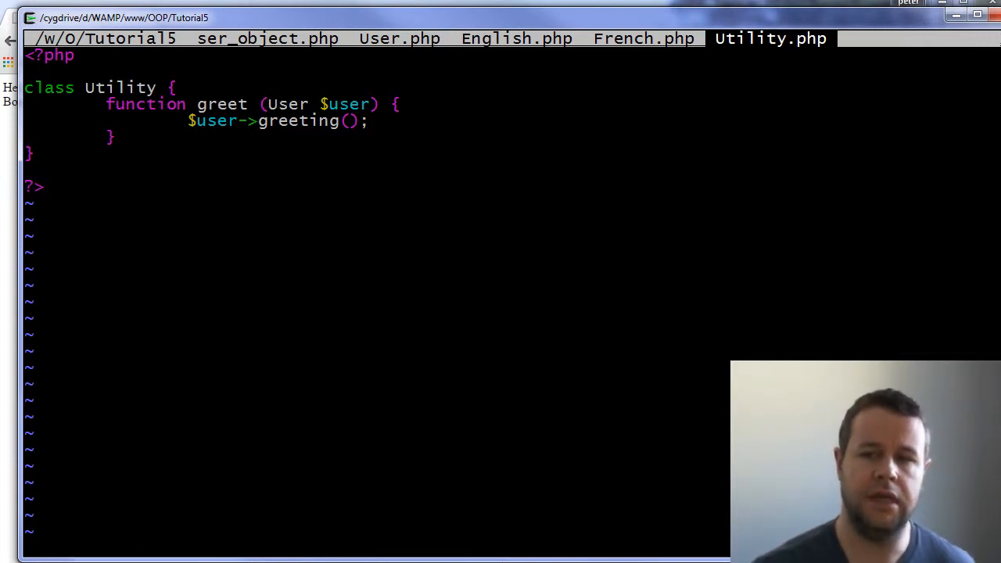
{"action": "key", "text": "v"}
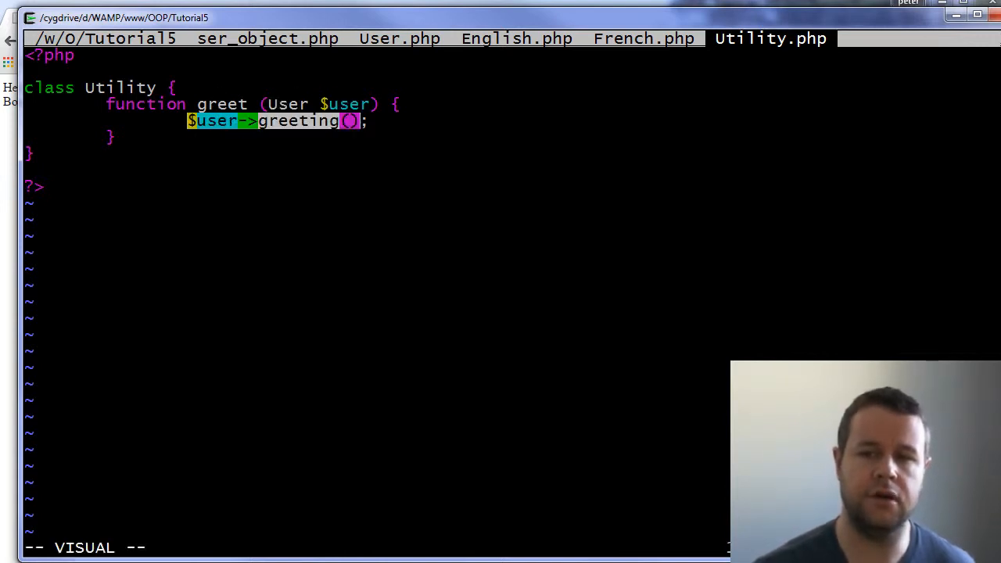
{"action": "left_click", "coordinate": [400, 38]}
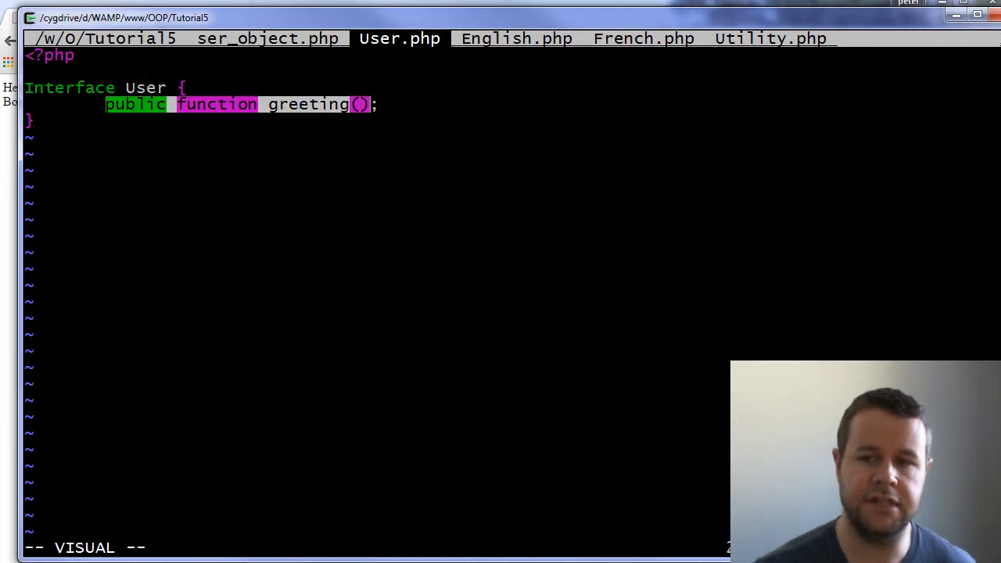
{"action": "left_click", "coordinate": [770, 38]}
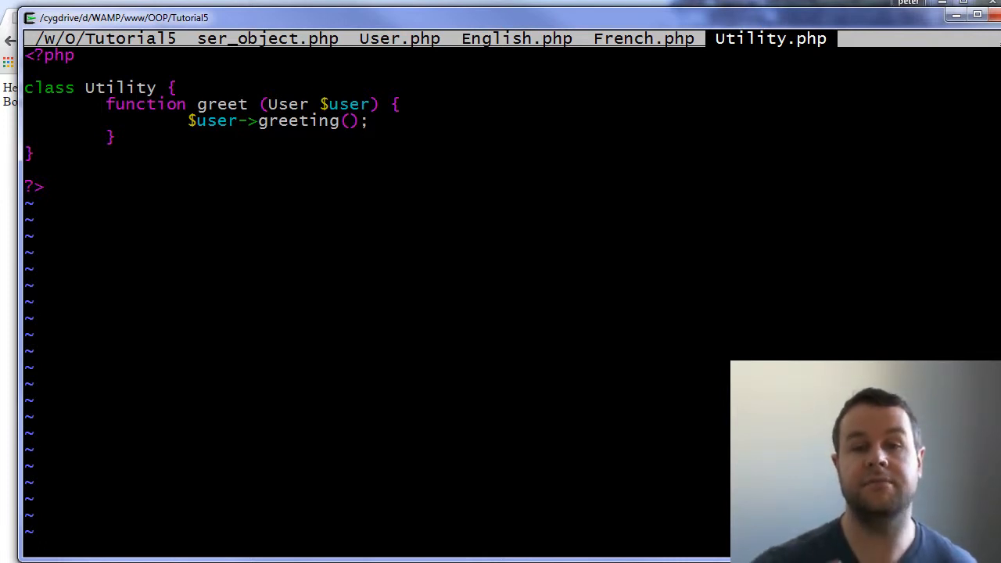
{"action": "mouse_move", "coordinate": [362, 121]}
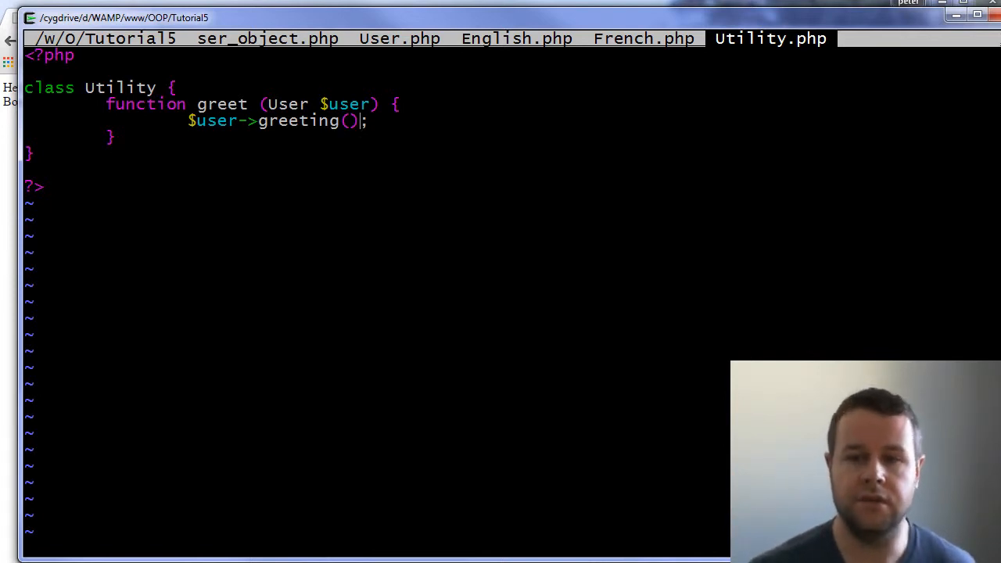
{"action": "key", "text": "v"}
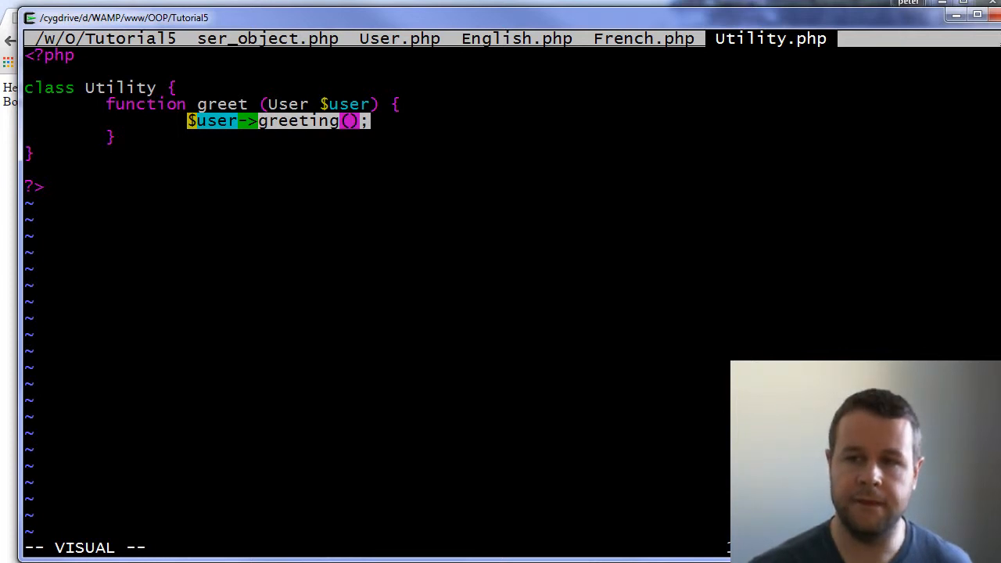
{"action": "left_click", "coordinate": [516, 39]}
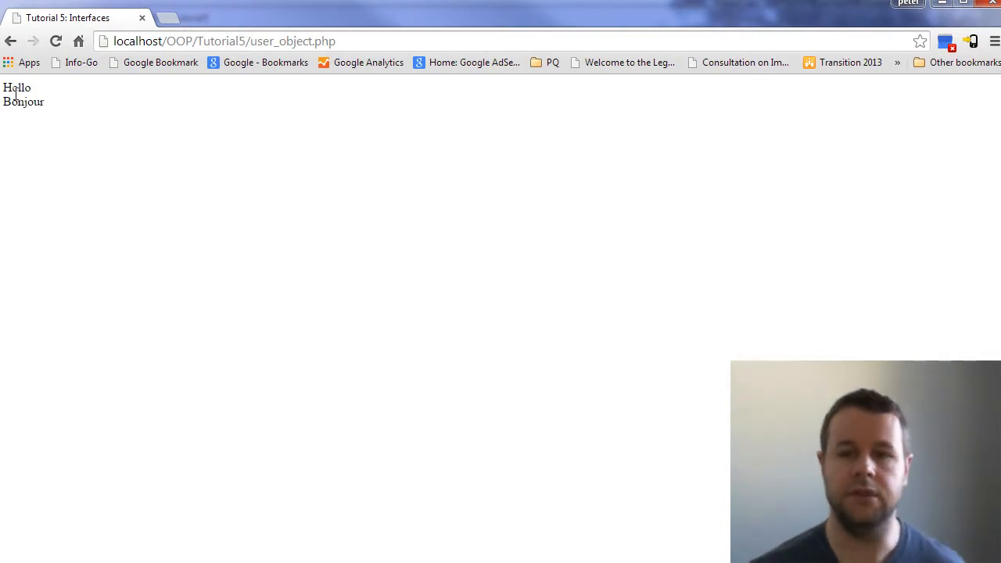
Highlight the Utility and English object-creation lines in user_object.php
{"action": "double_click", "coordinate": [16, 87]}
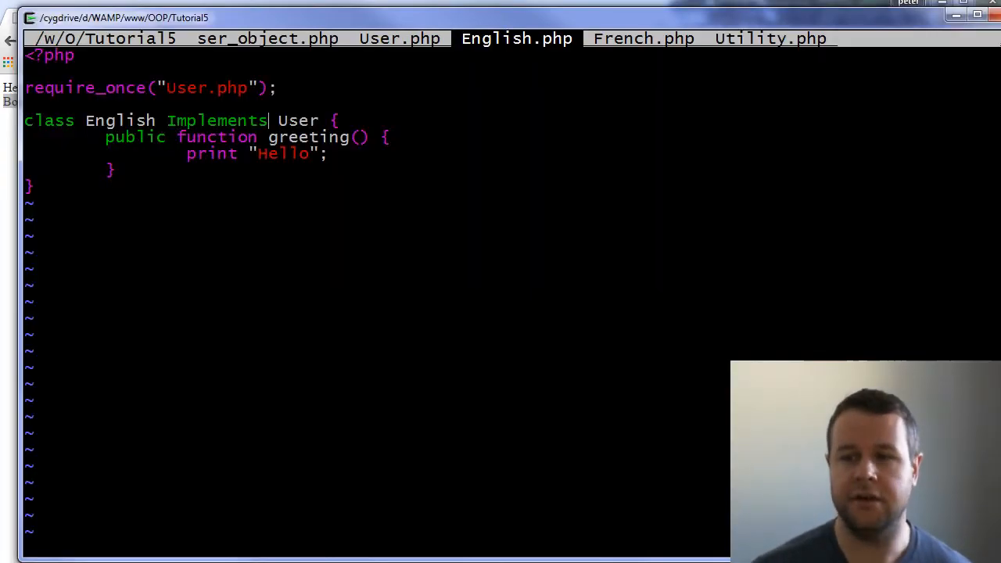
{"action": "left_click", "coordinate": [267, 38]}
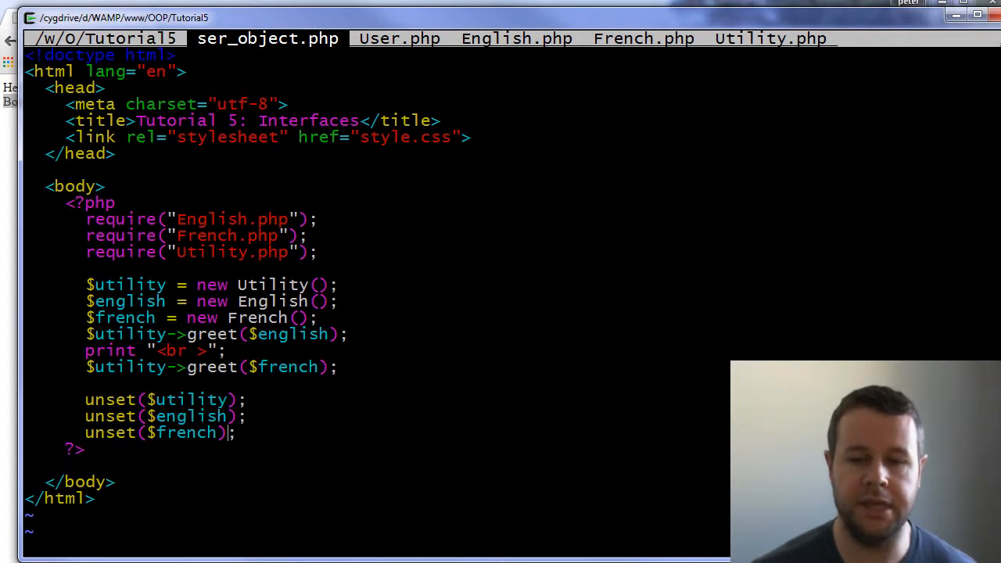
{"action": "key", "text": "V"}
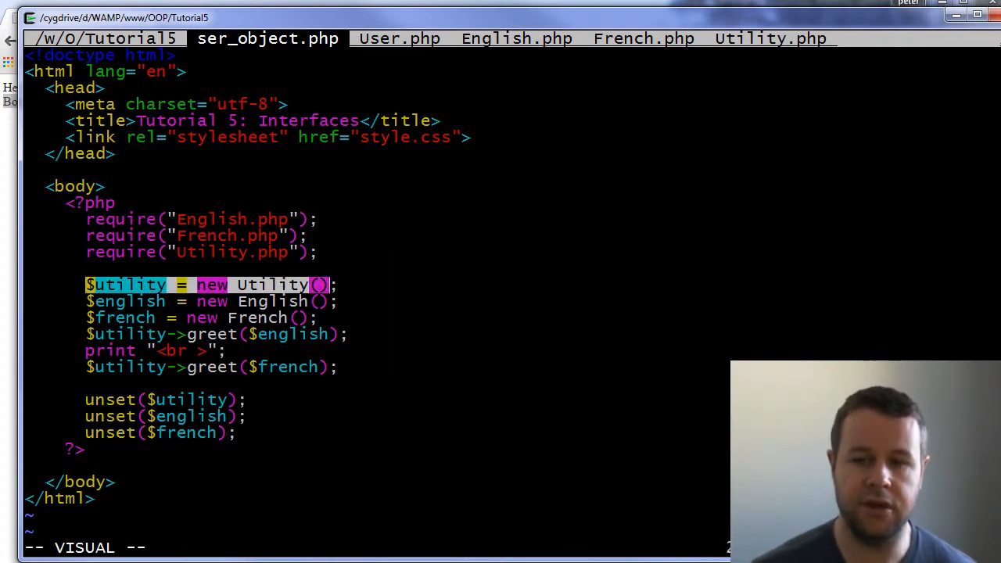
{"action": "key", "text": "j"}
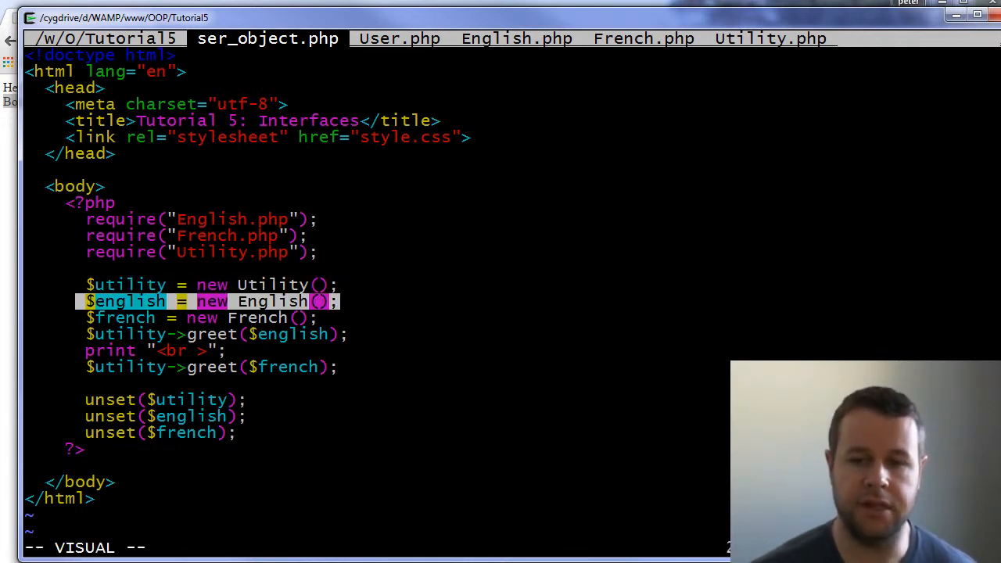
{"action": "key", "text": "Escape"}
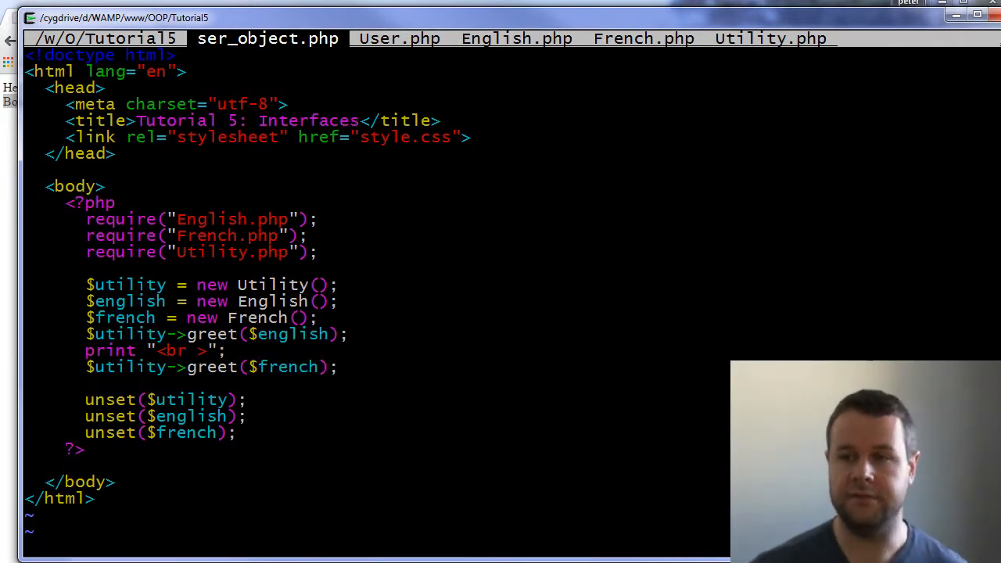
{"action": "left_click", "coordinate": [771, 39]}
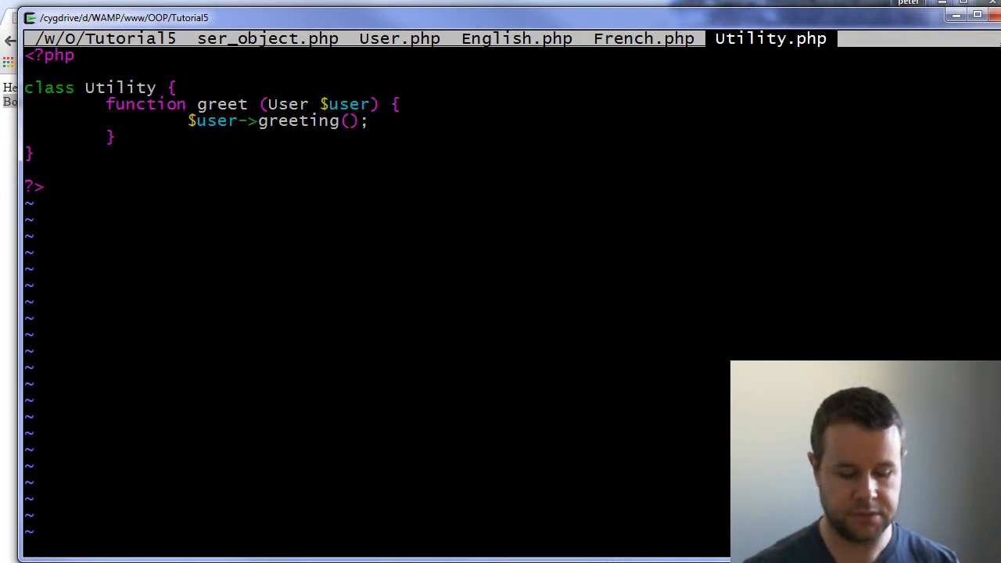
Add a '$var = new $user;' instantiation inside the greet method
{"action": "key", "text": "BackSpace"}
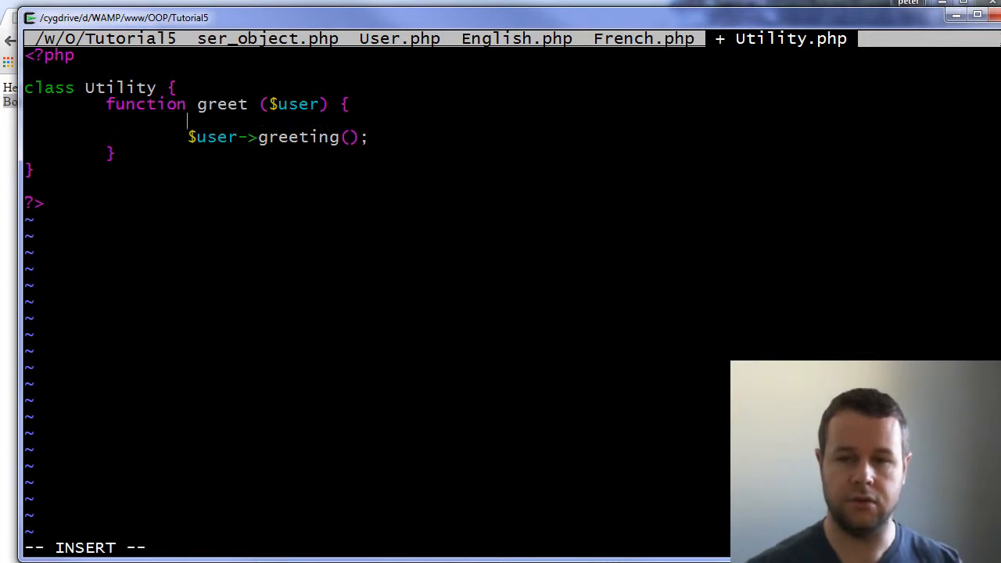
{"action": "type", "text": "$v"}
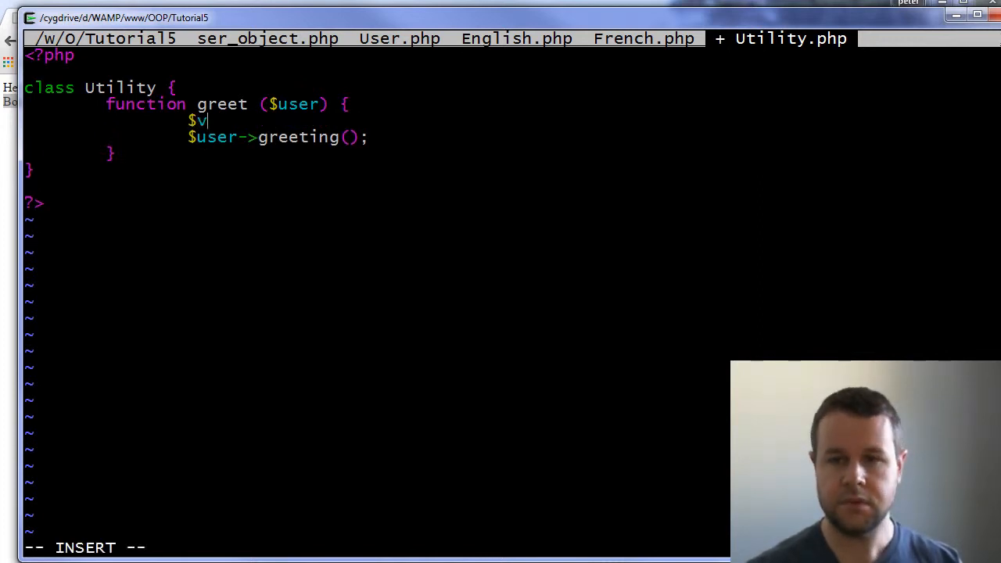
{"action": "type", "text": "ar = new"}
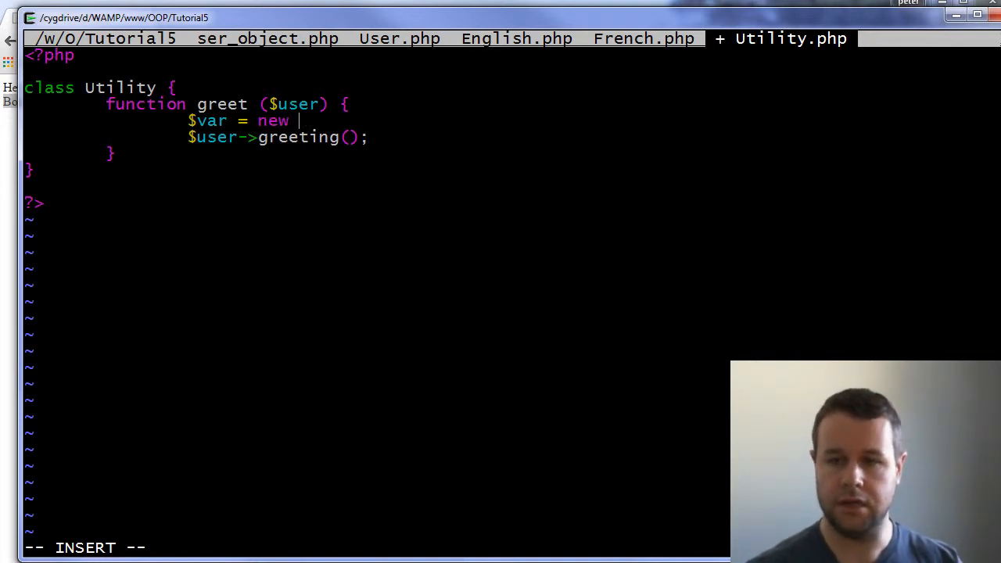
{"action": "type", "text": "$user;"}
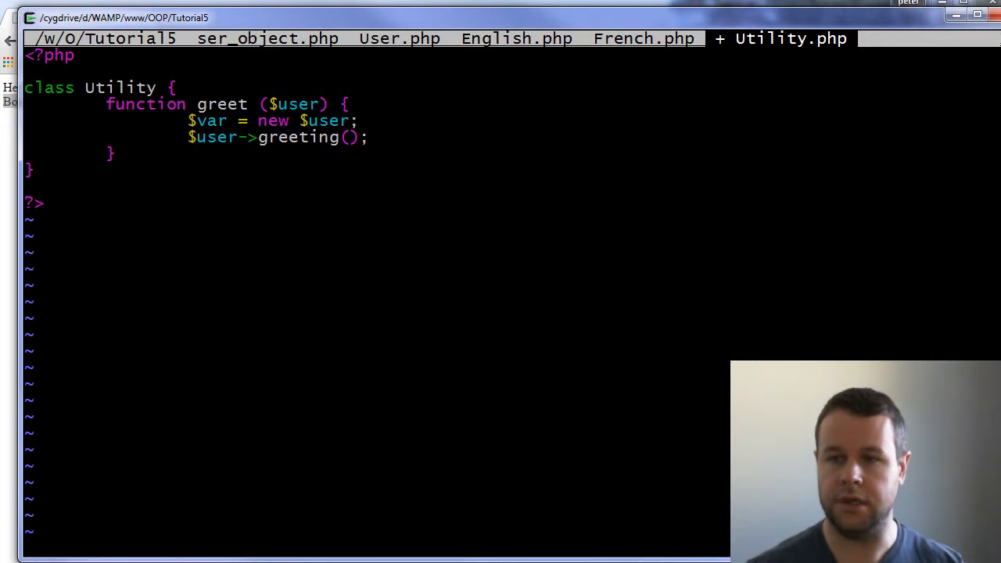
Point the require_once lines at English.php and French.php
{"action": "left_click", "coordinate": [516, 38]}
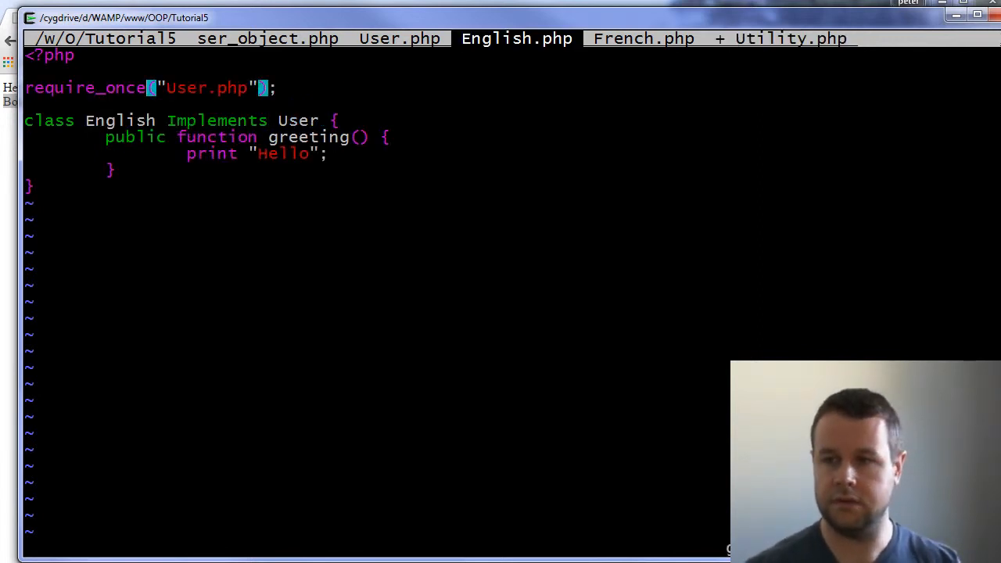
{"action": "left_click", "coordinate": [790, 38]}
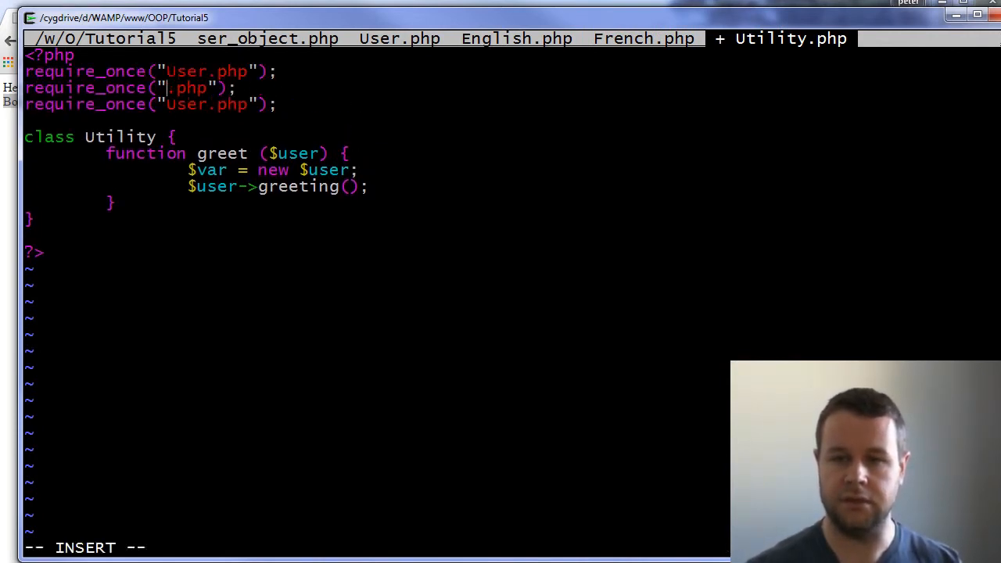
{"action": "type", "text": "English"}
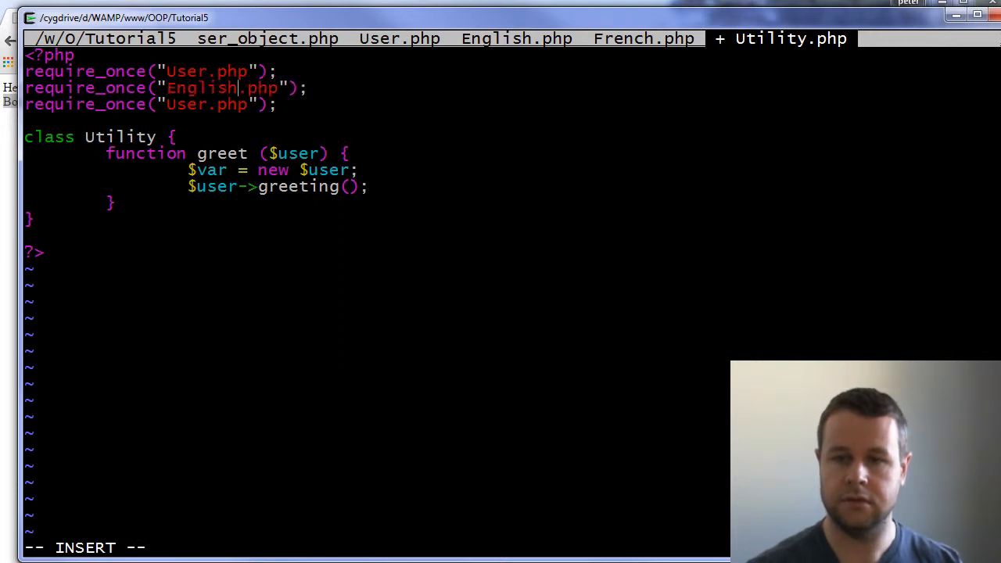
{"action": "type", "text": "French"}
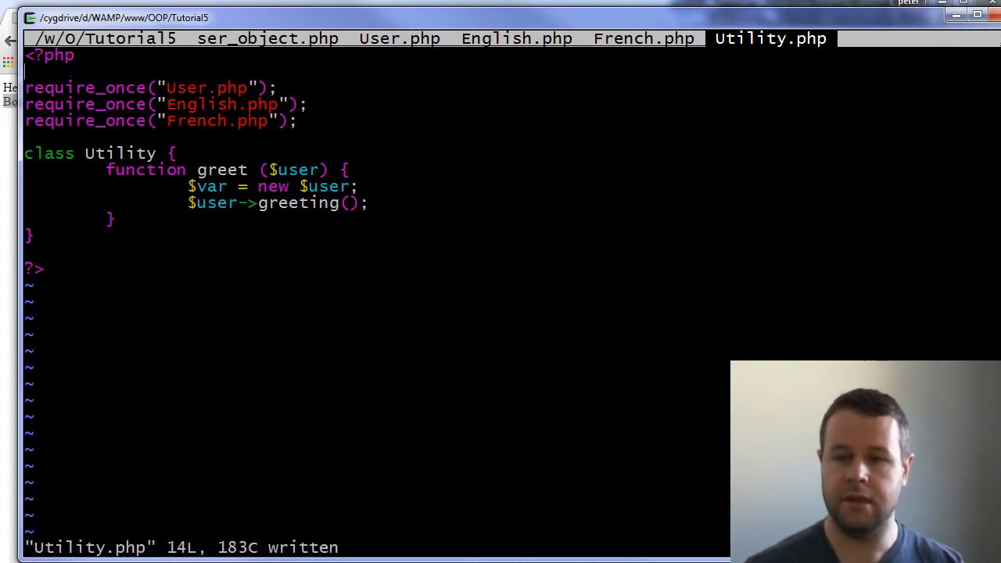
{"action": "left_click", "coordinate": [400, 38]}
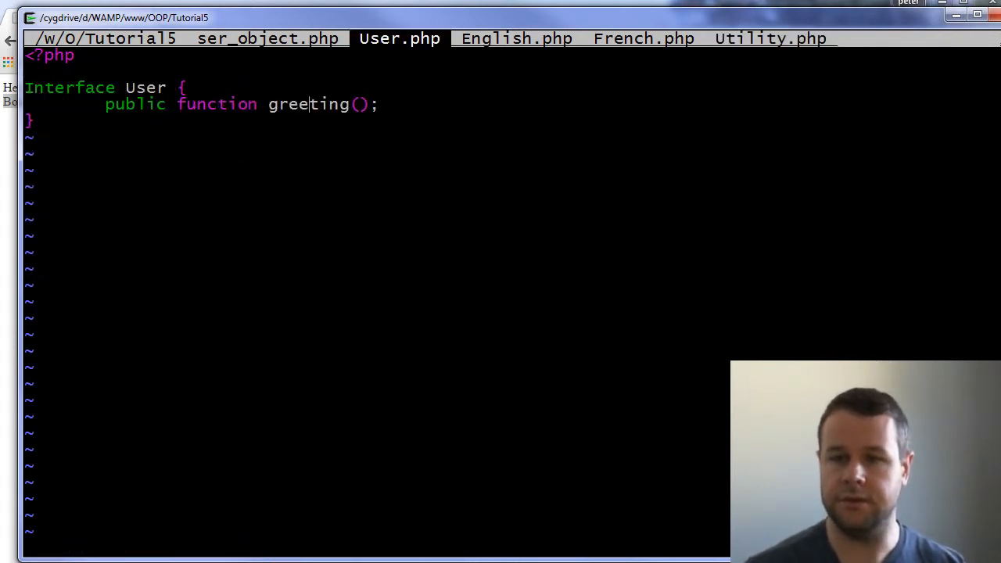
In user_object.php, start passing 'English' as the class name to greet
{"action": "left_click", "coordinate": [517, 38]}
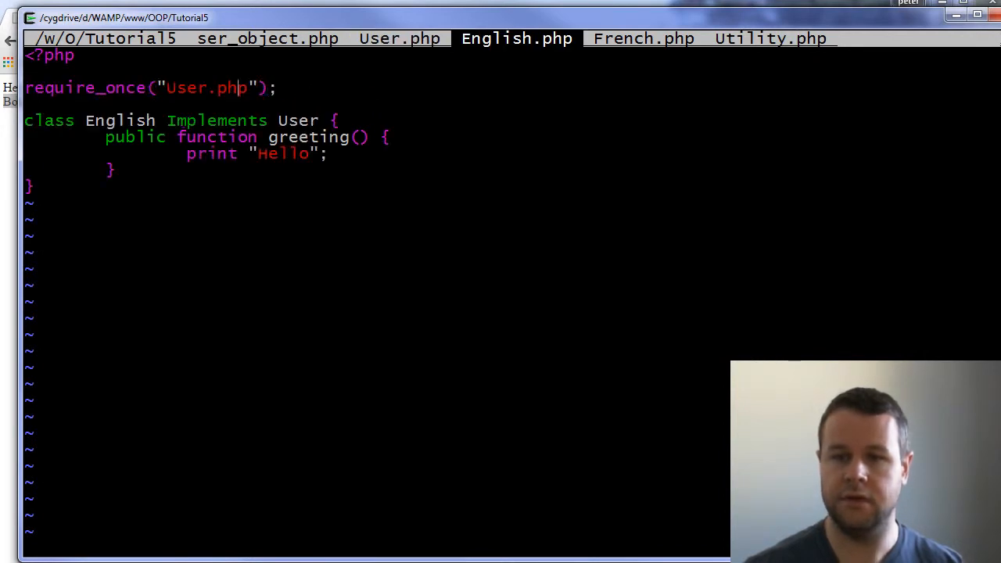
{"action": "left_click", "coordinate": [267, 39]}
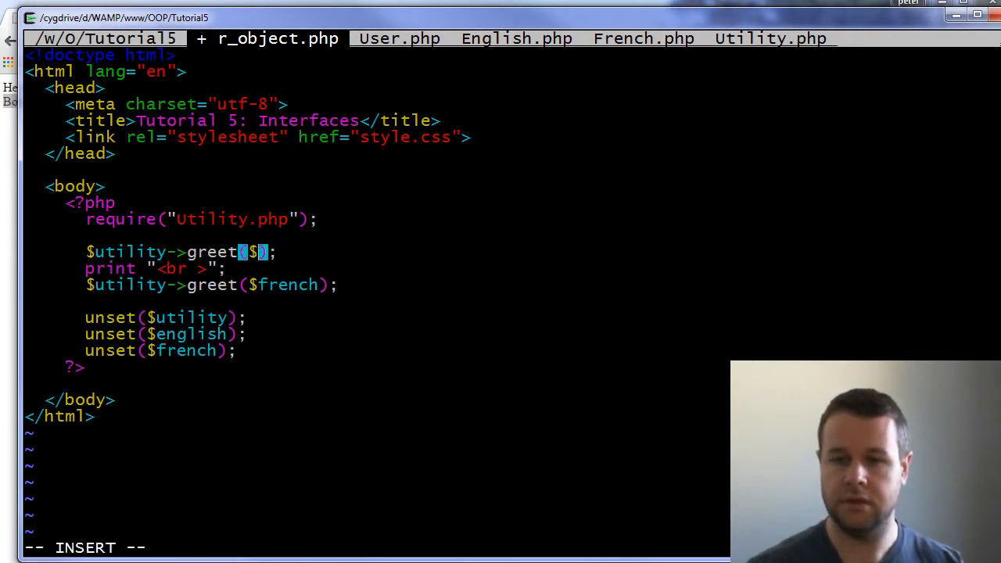
{"action": "type", "text": "'E"}
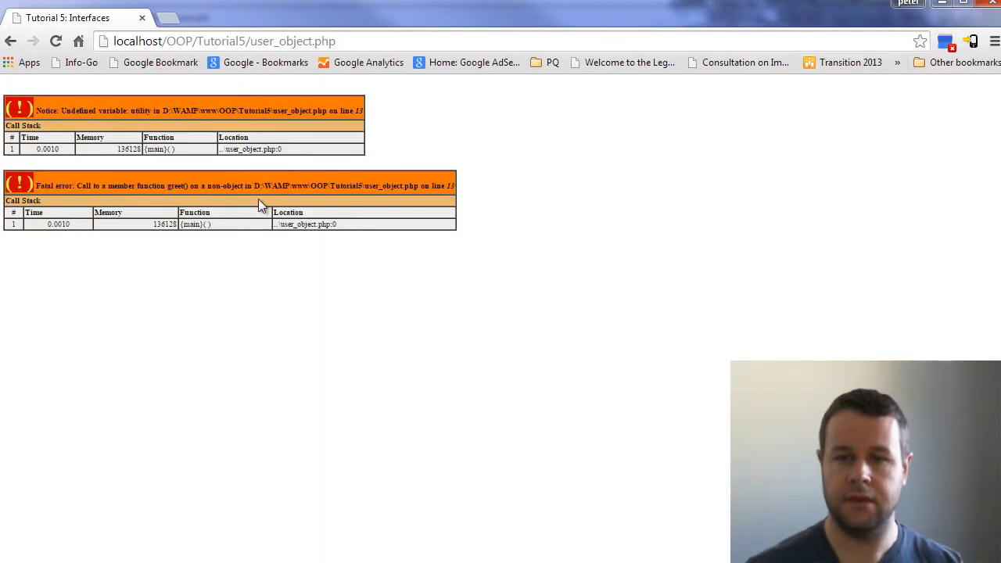
{"action": "mouse_move", "coordinate": [268, 211]}
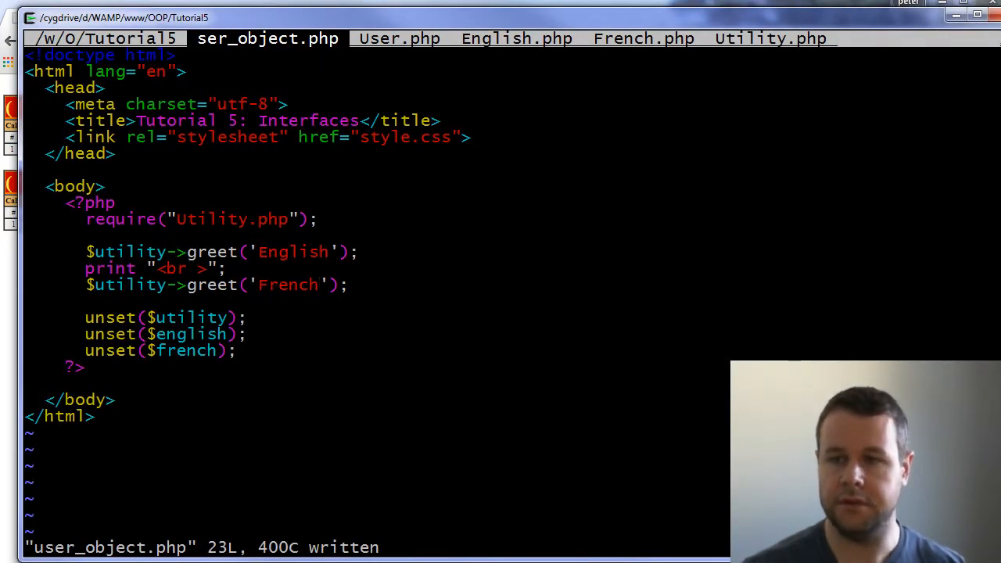
Add '$utility = new Utility' above the greet calls in user_object.php
{"action": "left_click", "coordinate": [770, 38]}
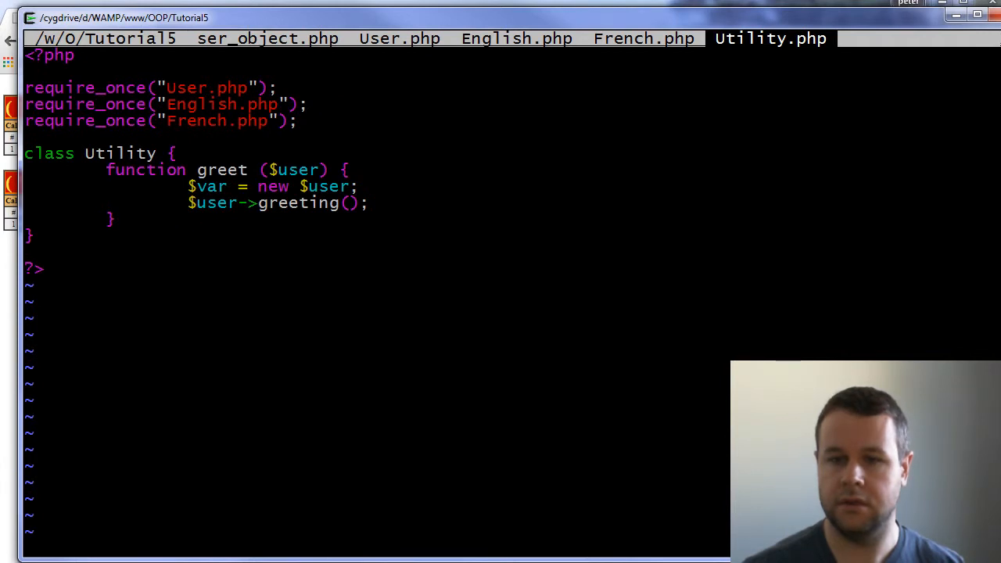
{"action": "left_click", "coordinate": [266, 38]}
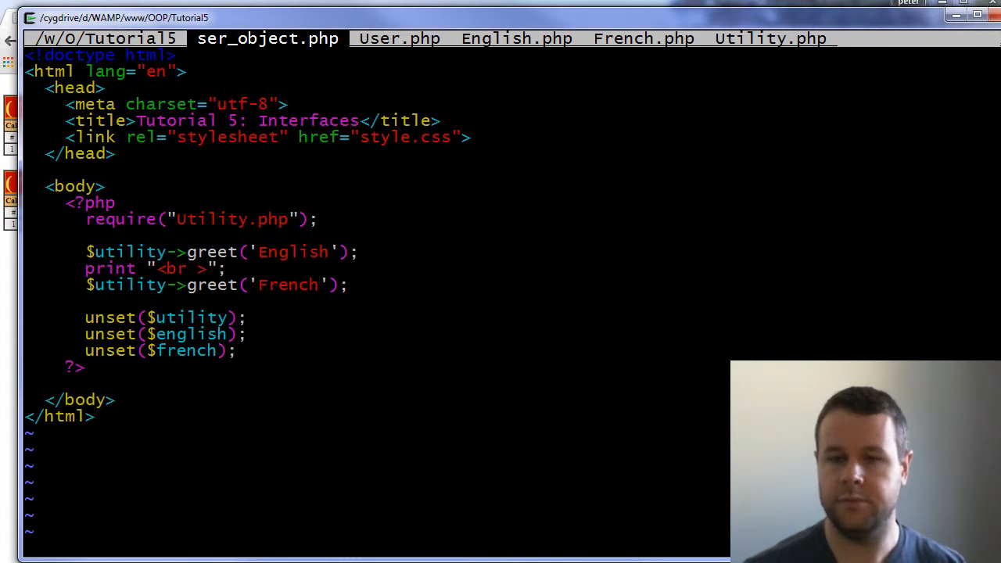
{"action": "type", "text": "$u"}
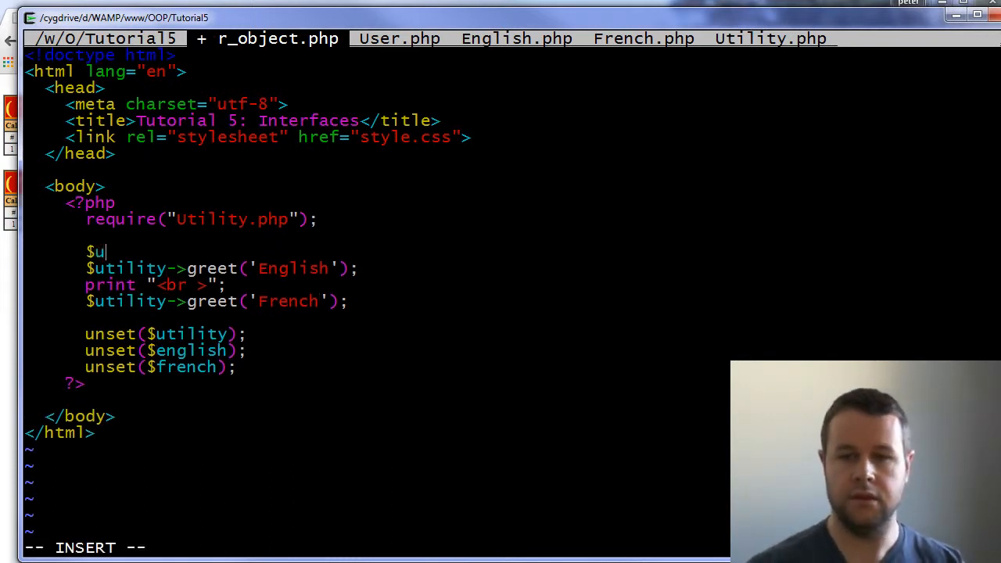
{"action": "type", "text": "tility"}
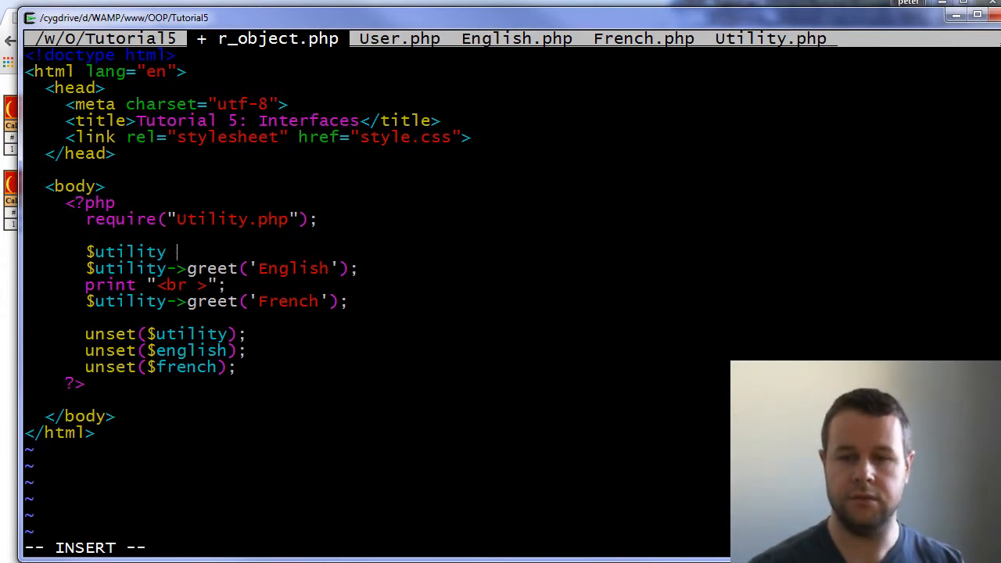
{"action": "type", "text": "= new"}
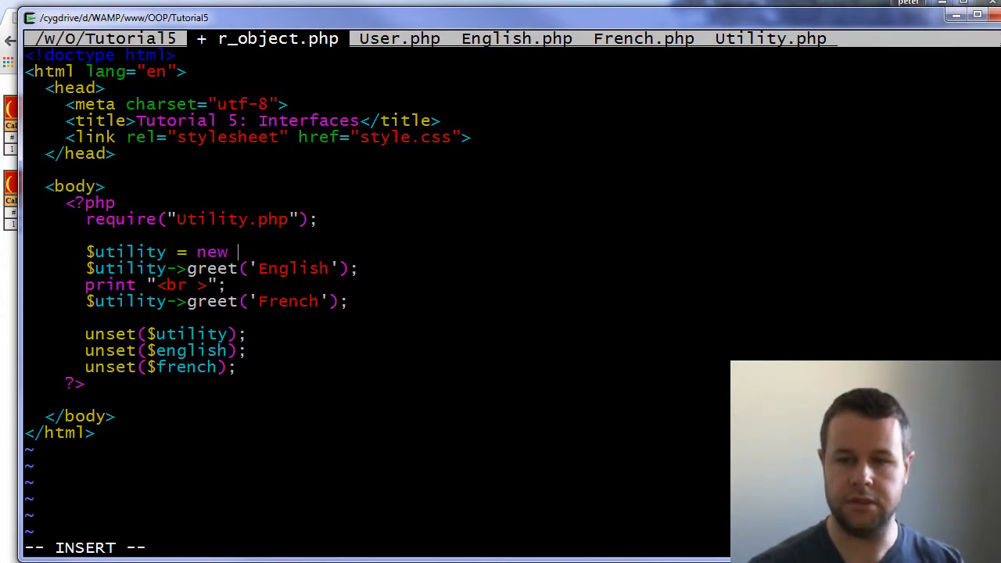
{"action": "type", "text": "Utility"}
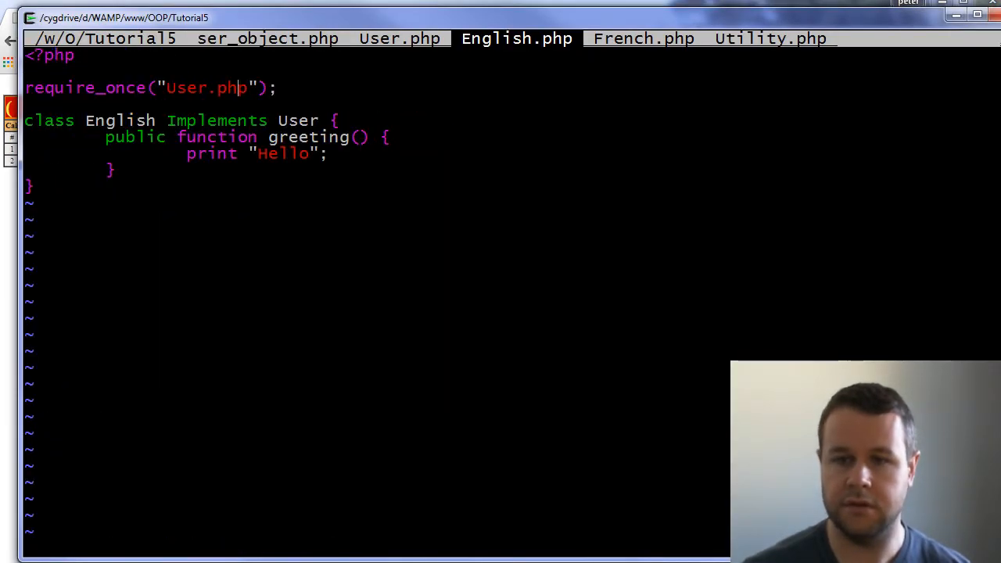
Look over French.php, User.php and Utility.php
{"action": "left_click", "coordinate": [644, 38]}
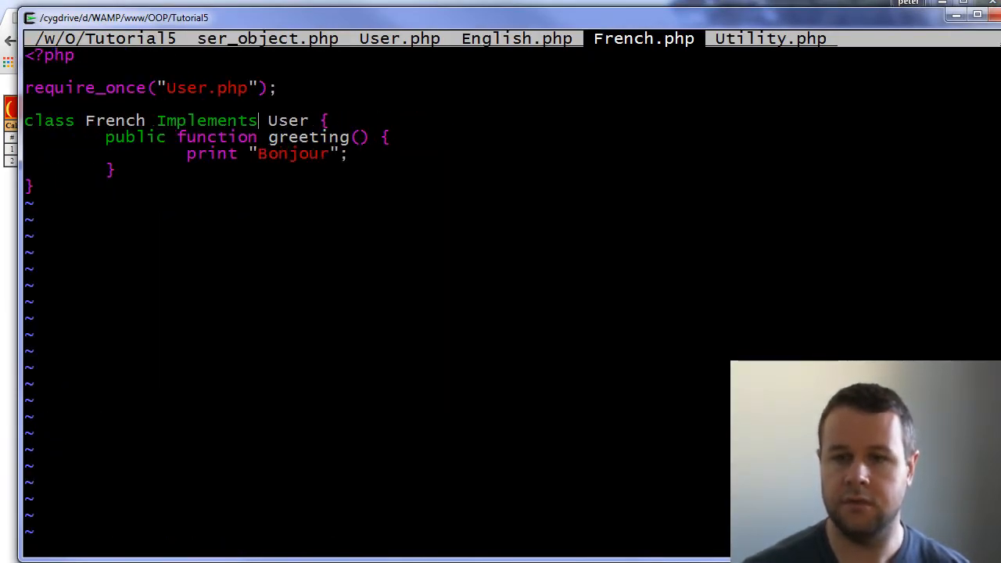
{"action": "left_click", "coordinate": [399, 38]}
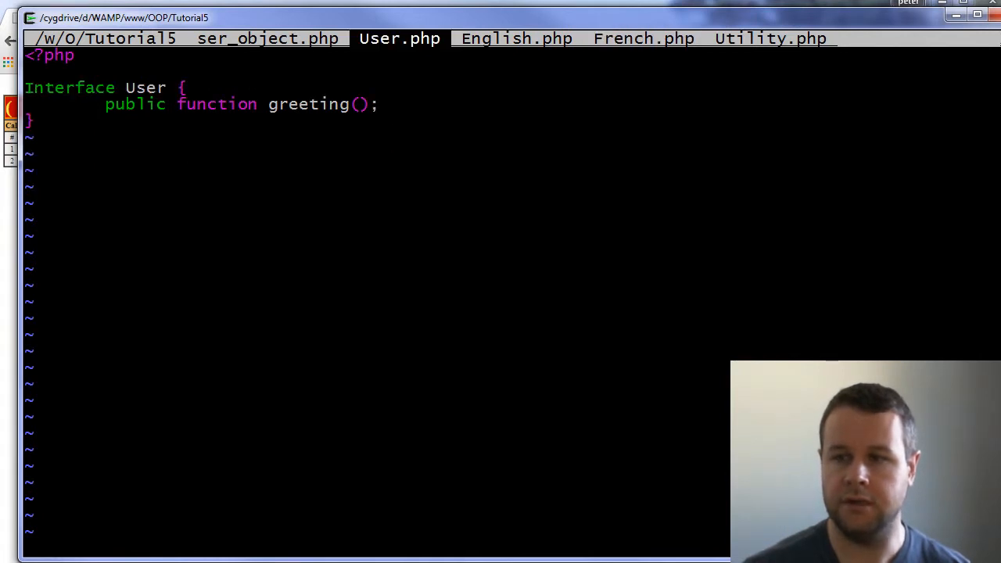
{"action": "left_click", "coordinate": [770, 38]}
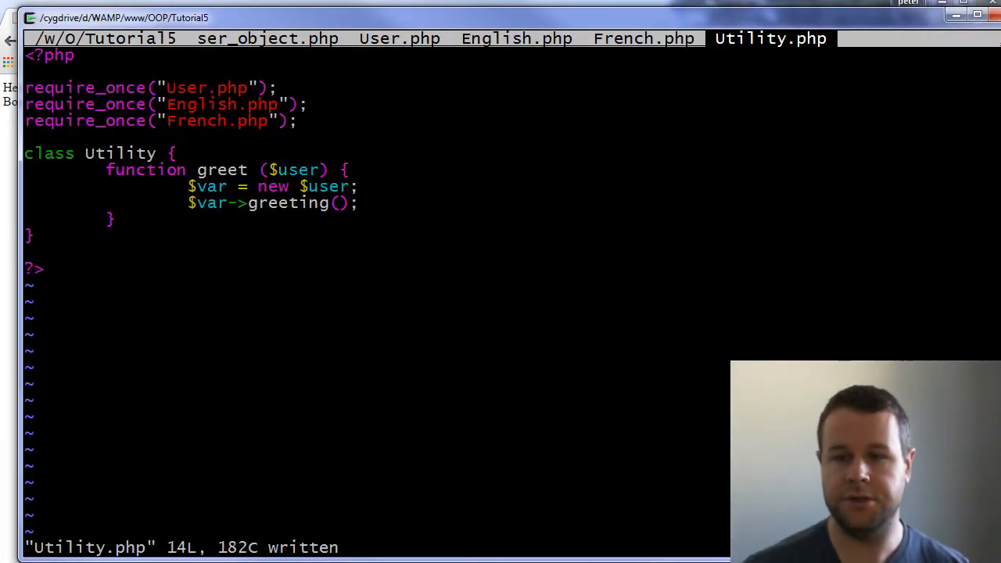
Check the new Utility line in user_object.php, then come back to Utility.php
{"action": "left_click", "coordinate": [267, 38]}
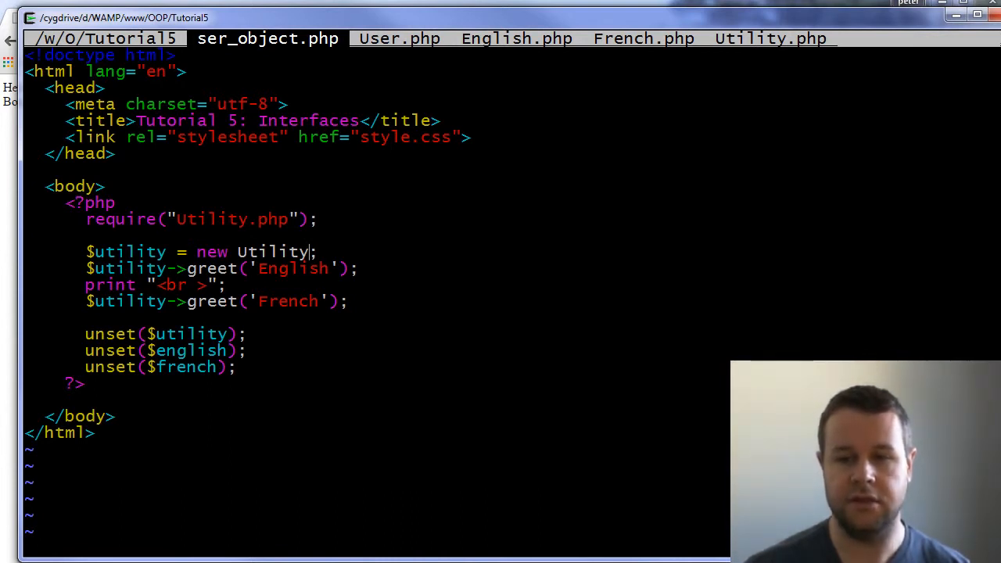
{"action": "left_click", "coordinate": [771, 38]}
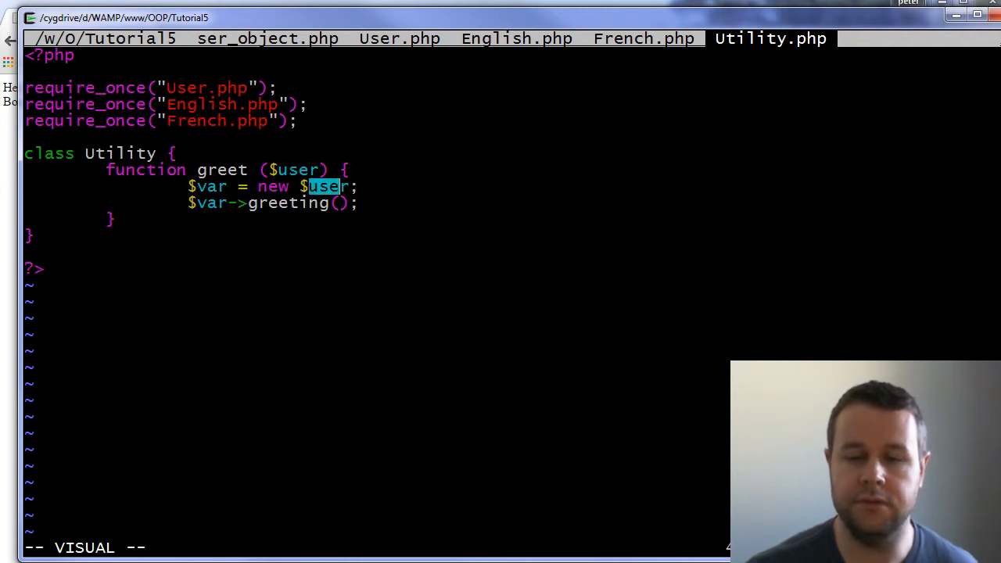
Revisit user_object.php and Utility.php, ending on French.php with its Bonjour greeting
{"action": "key", "text": "Escape"}
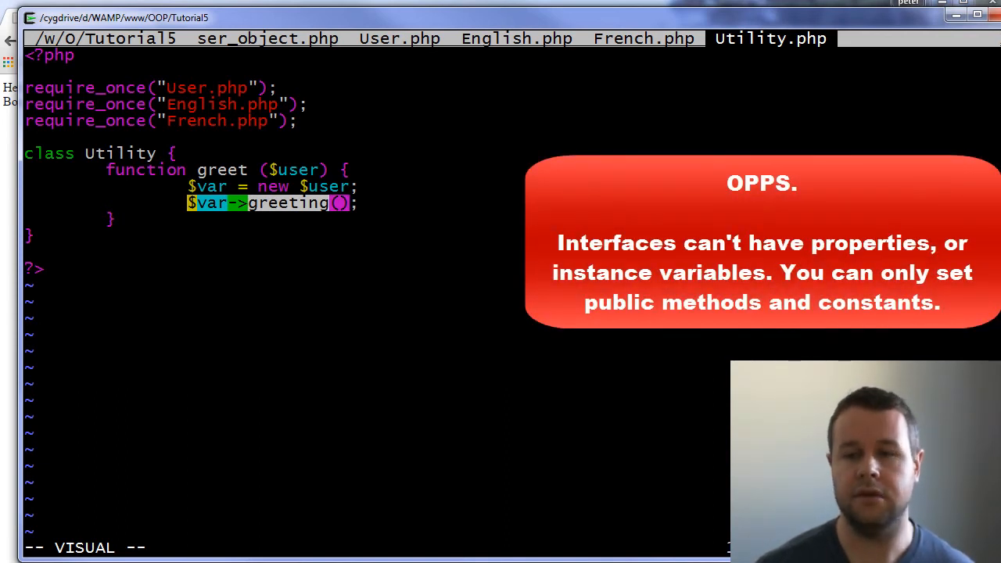
{"action": "left_click", "coordinate": [268, 38]}
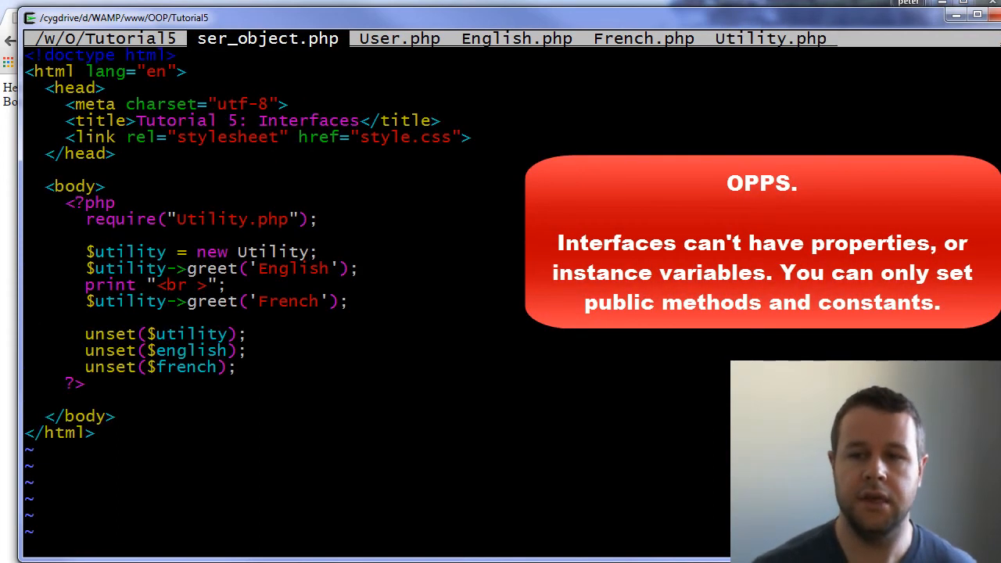
{"action": "left_click", "coordinate": [770, 38]}
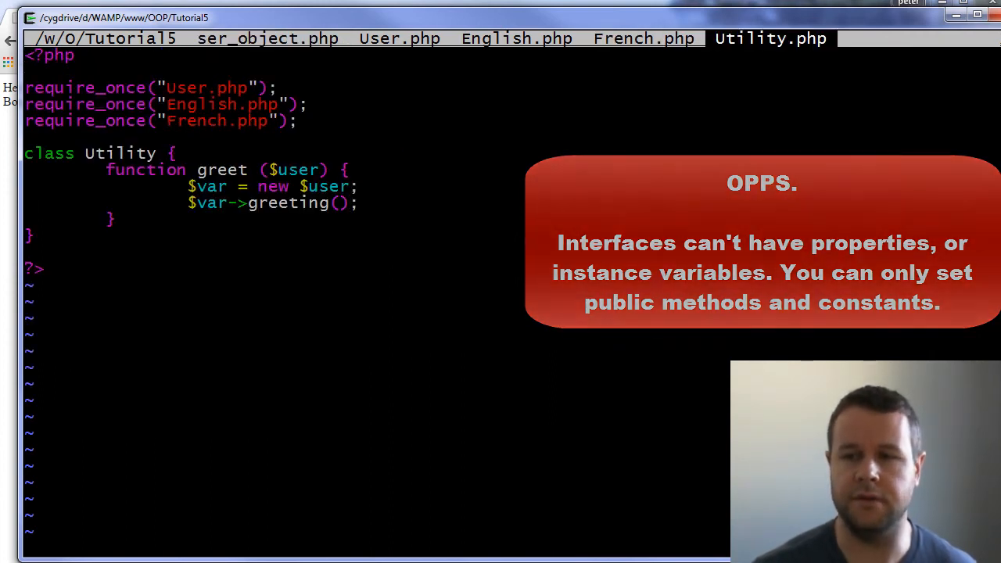
{"action": "left_click", "coordinate": [643, 38]}
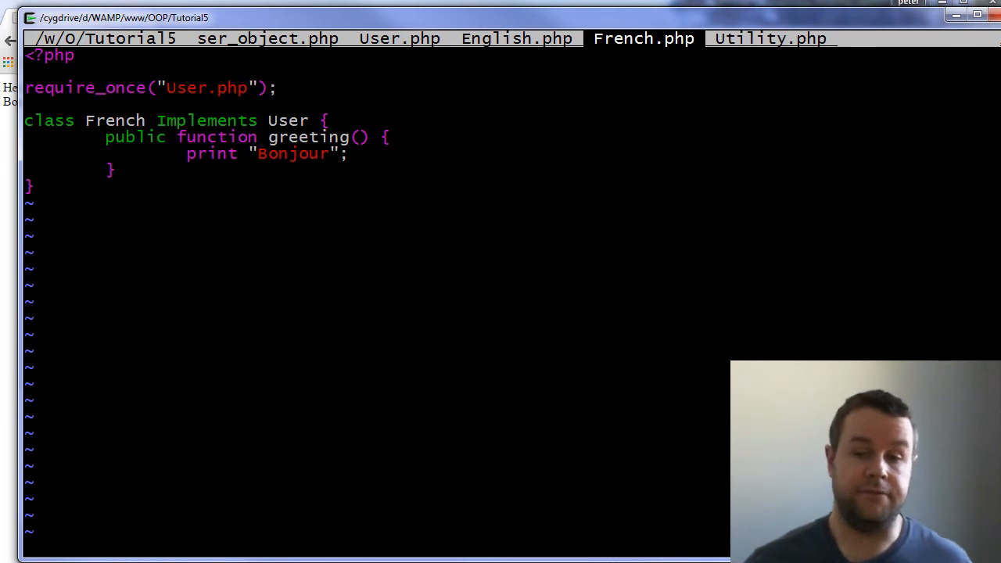